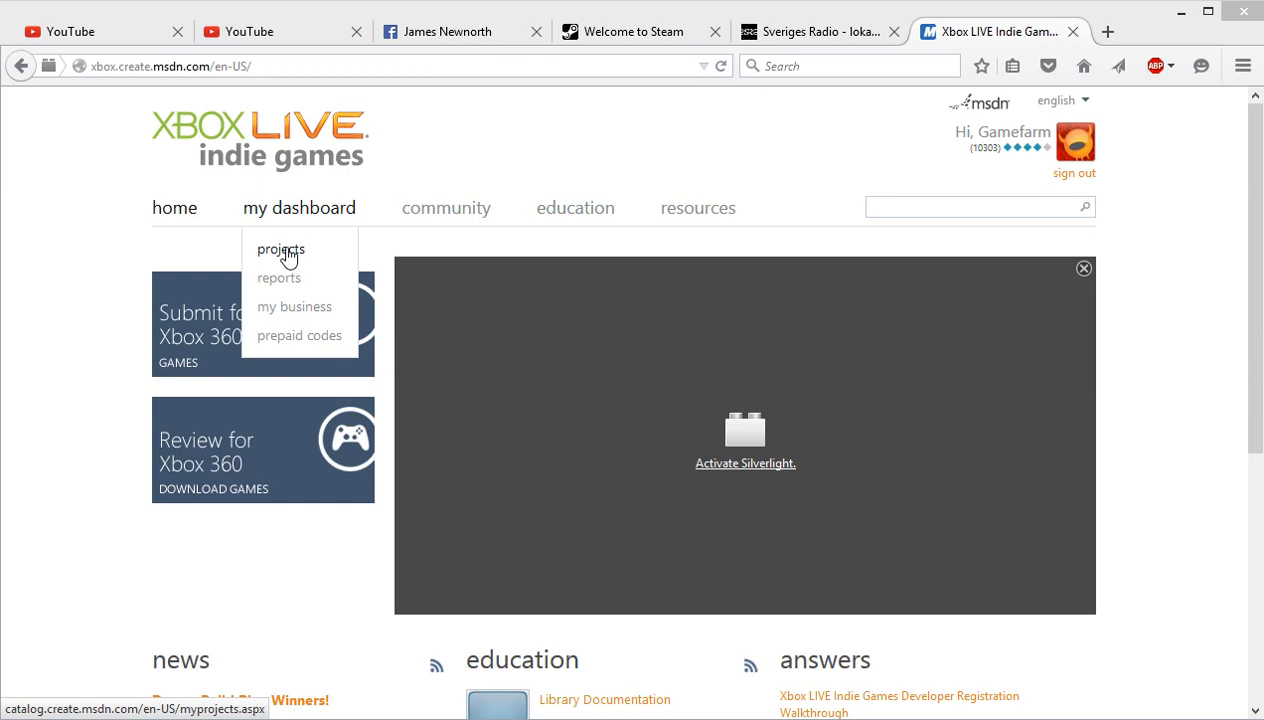
Step: From the dashboard's projects list, start creating a new project
click(280, 248)
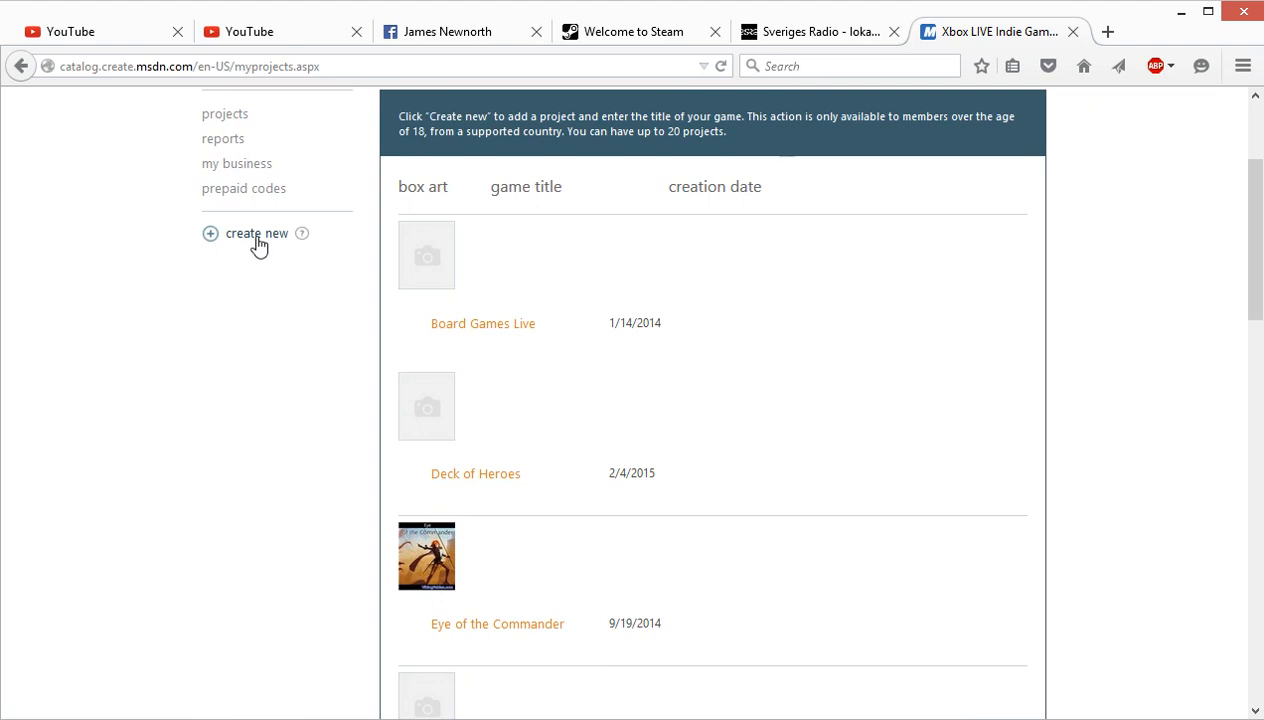
click(256, 232)
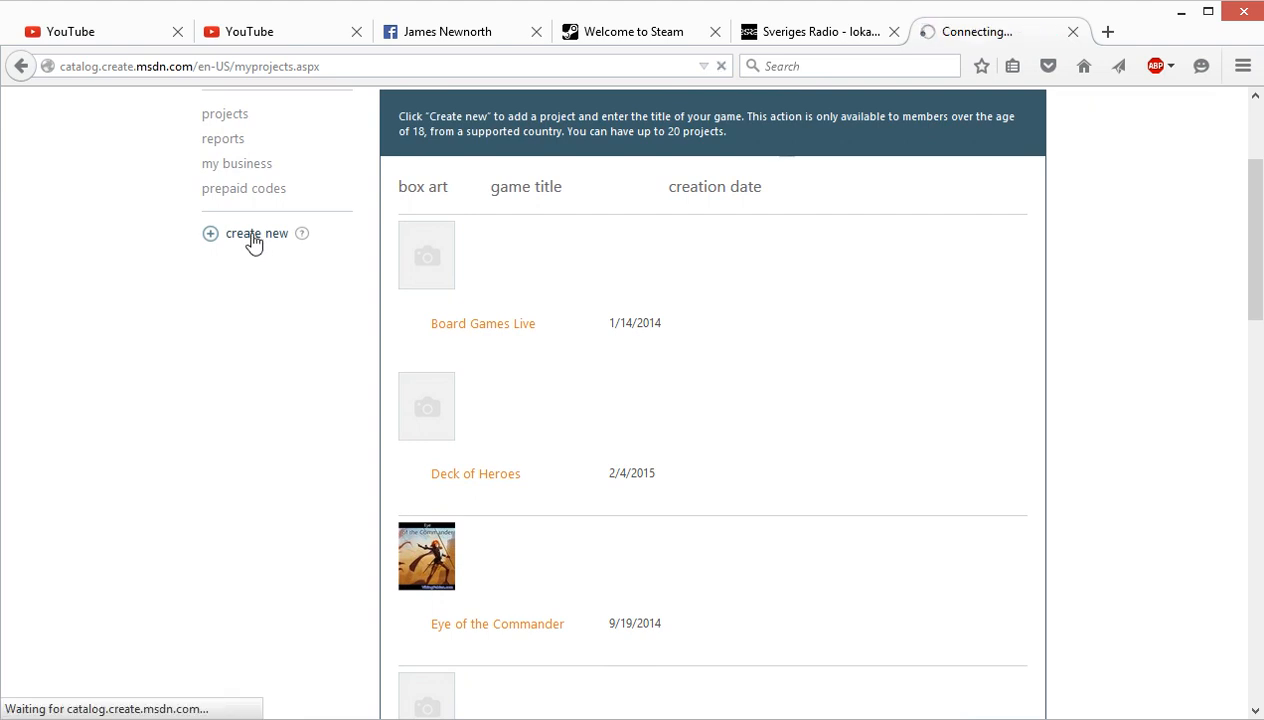
Step: Title the project 'Test project', retitle it 'Test project2' once taken, and continue to Game Information
click(256, 232)
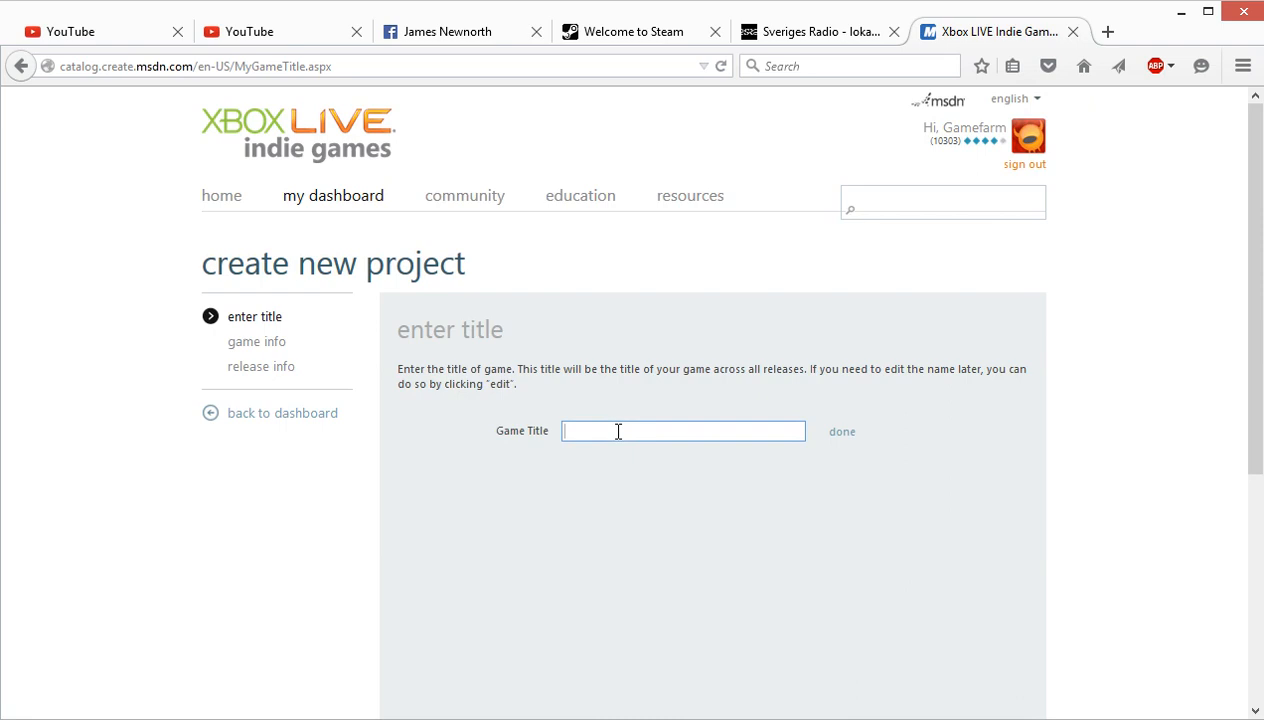
text(Test)
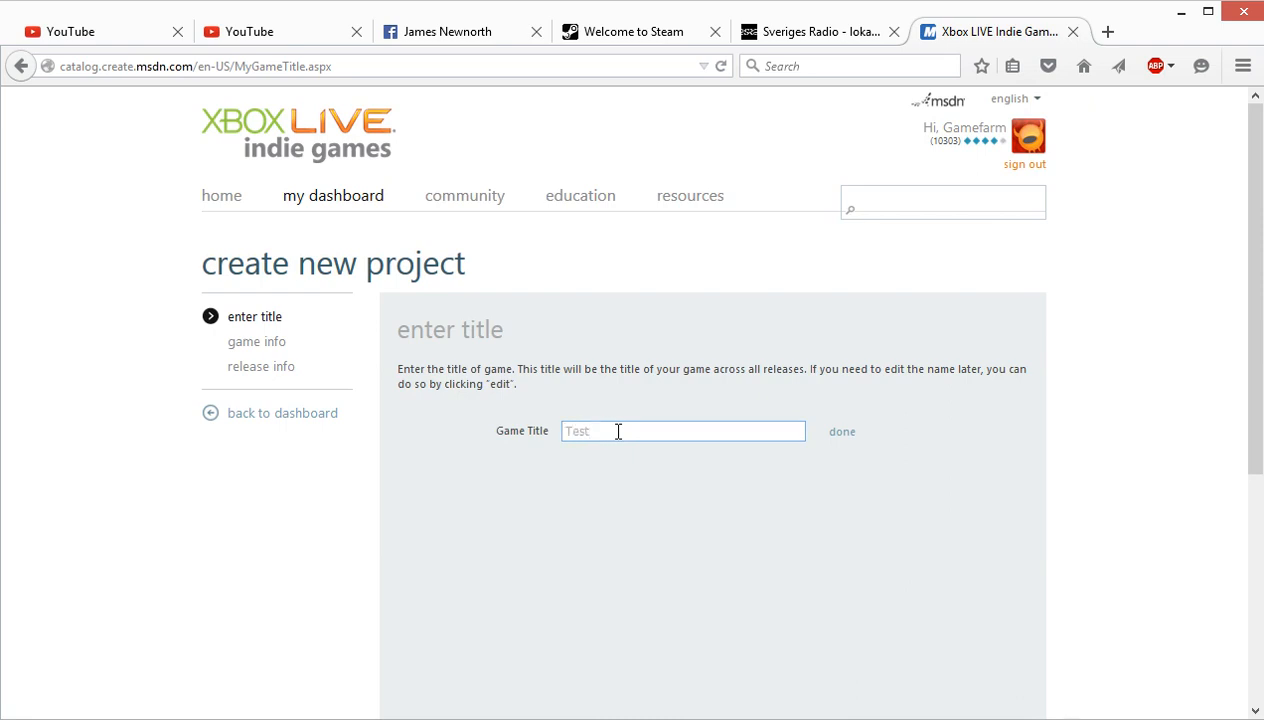
text(proj)
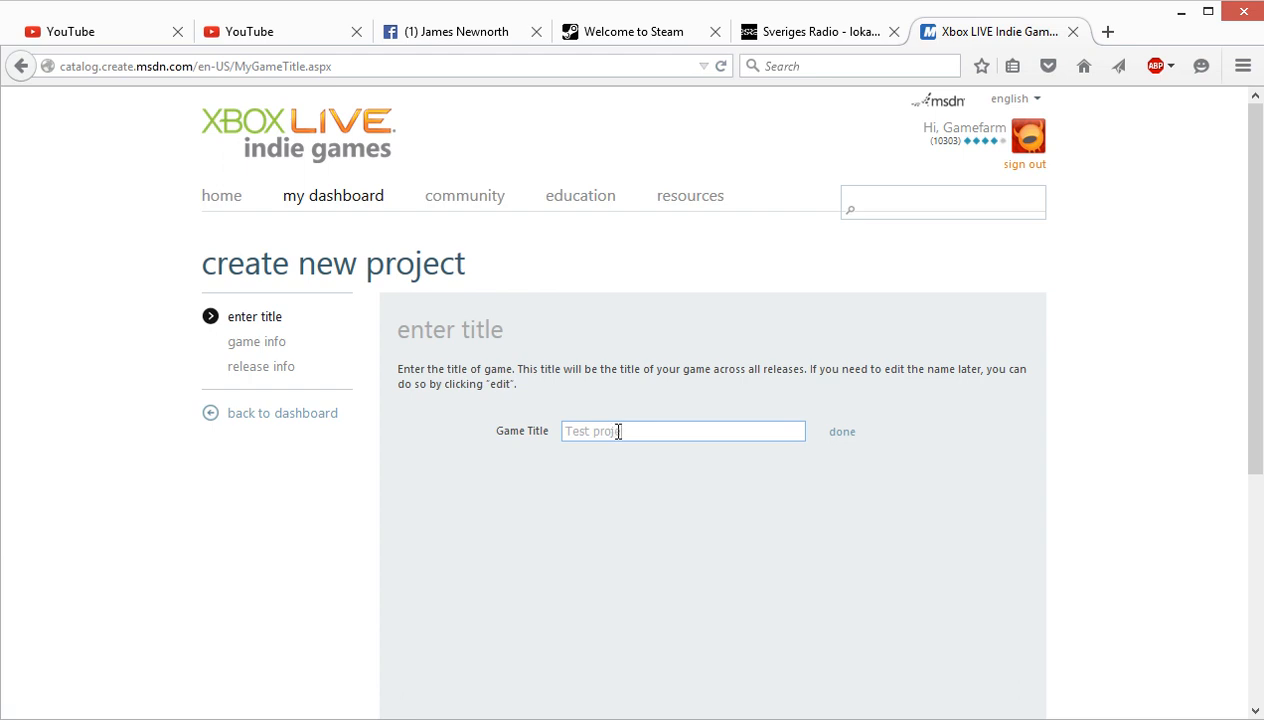
text(ect)
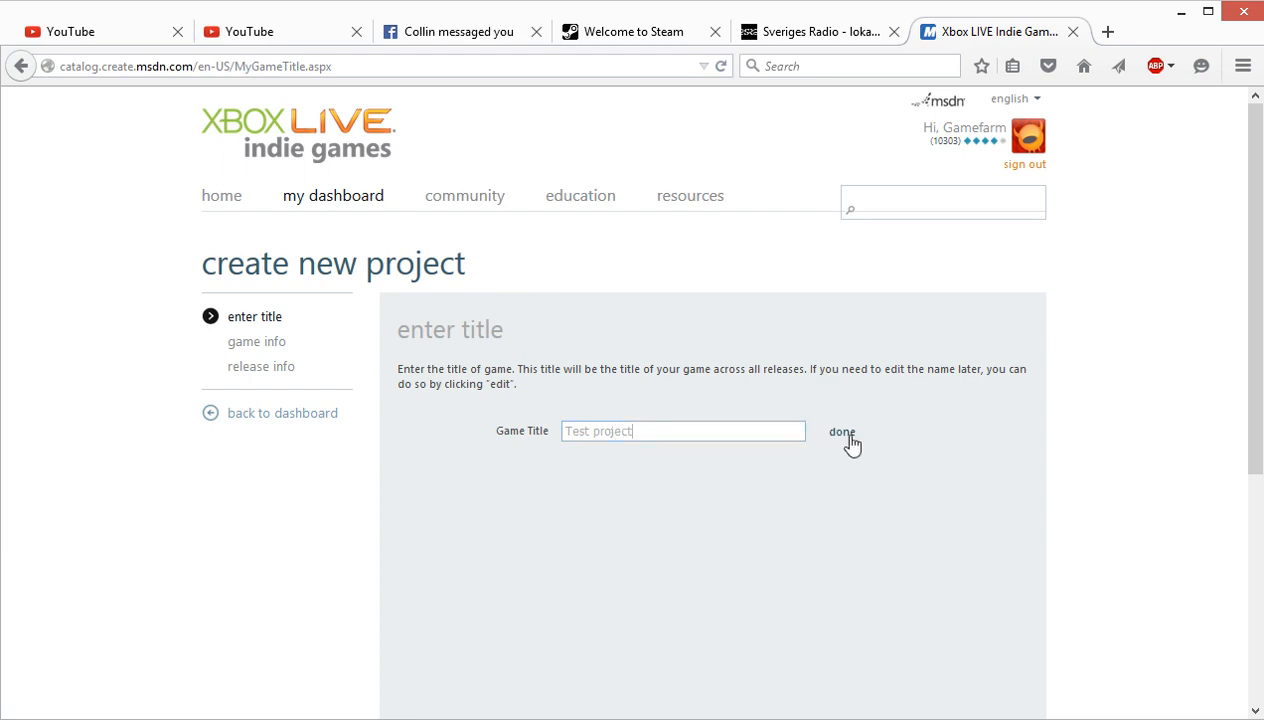
click(840, 432)
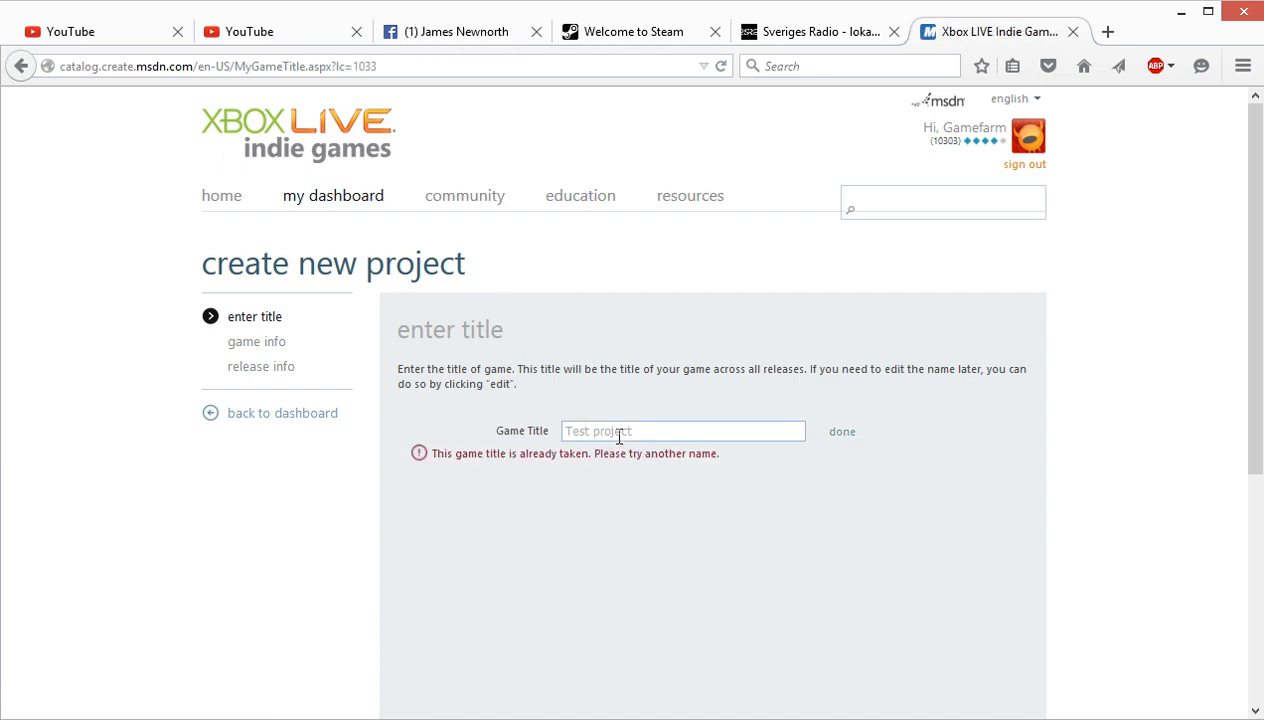
text(2)
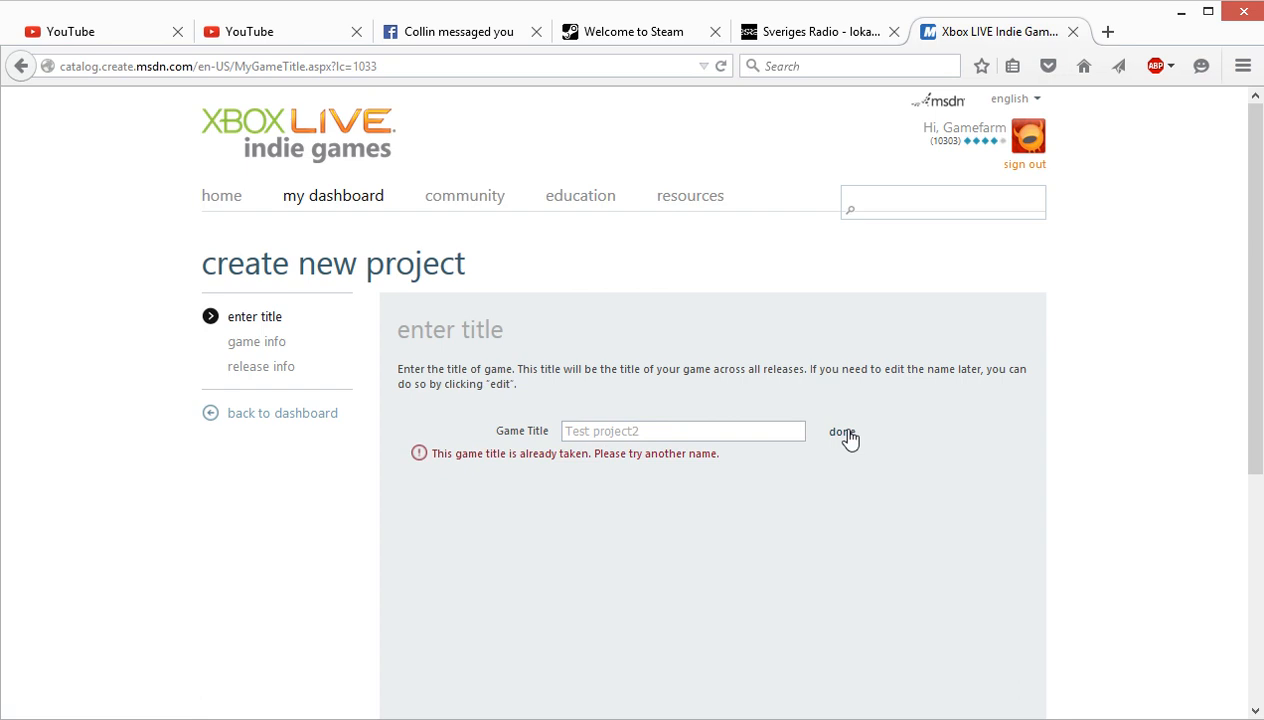
click(842, 432)
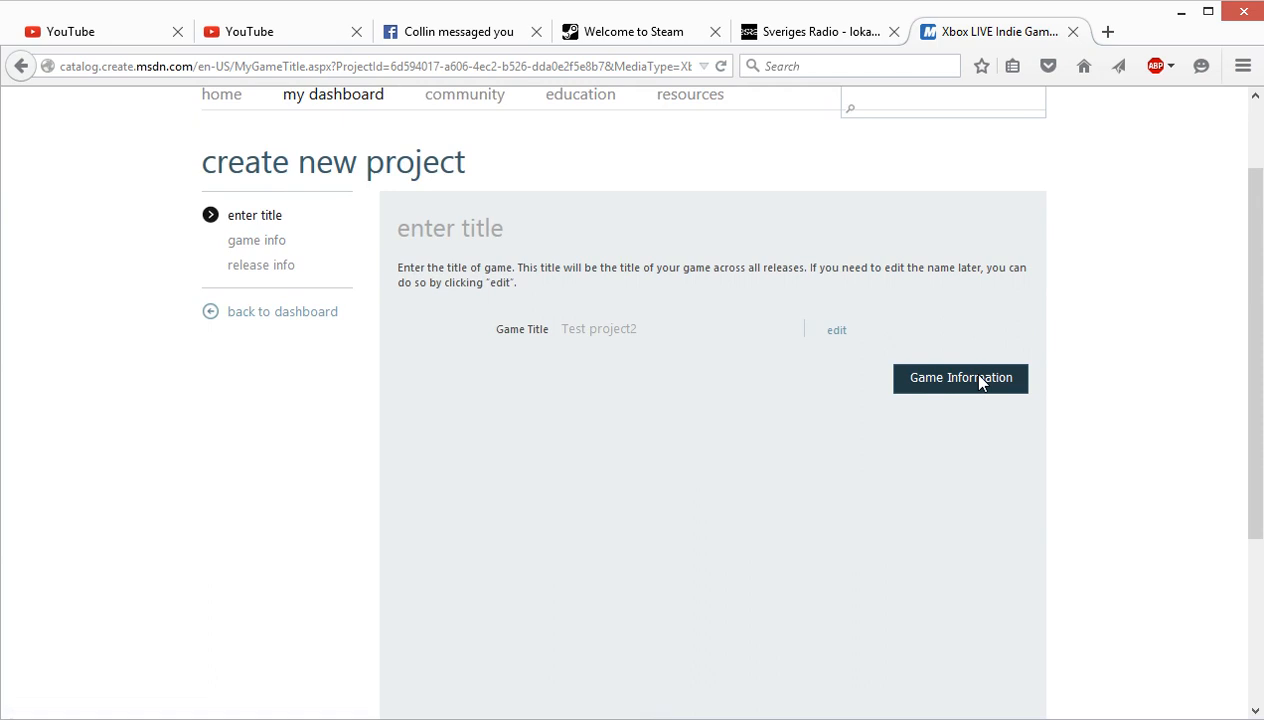
click(960, 378)
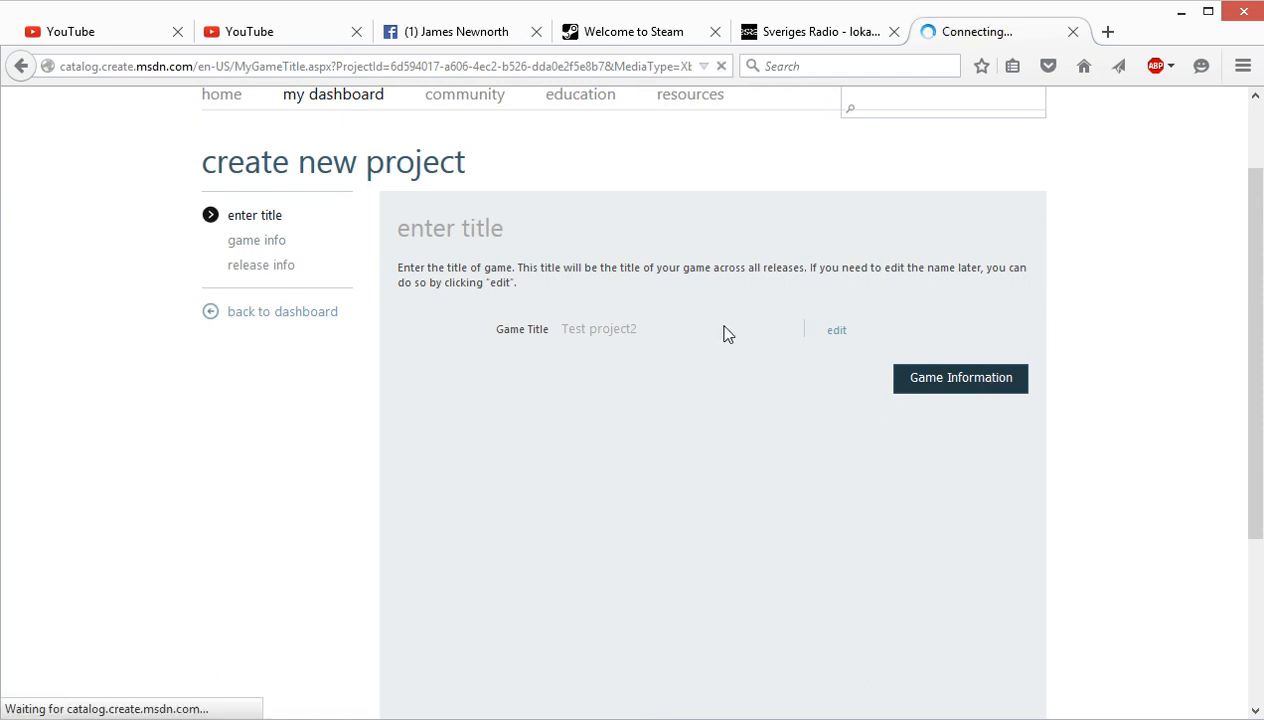
Step: Enter 'testing testing' as the English game description
click(960, 378)
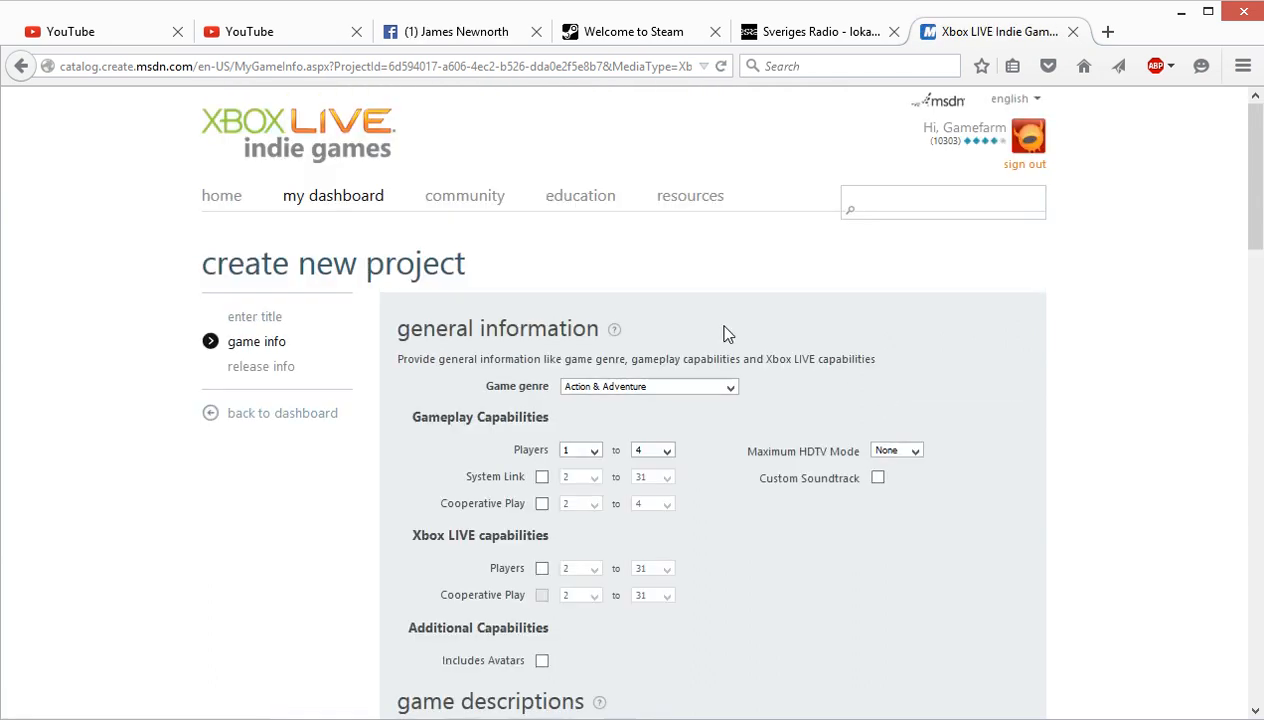
scroll(down, 3)
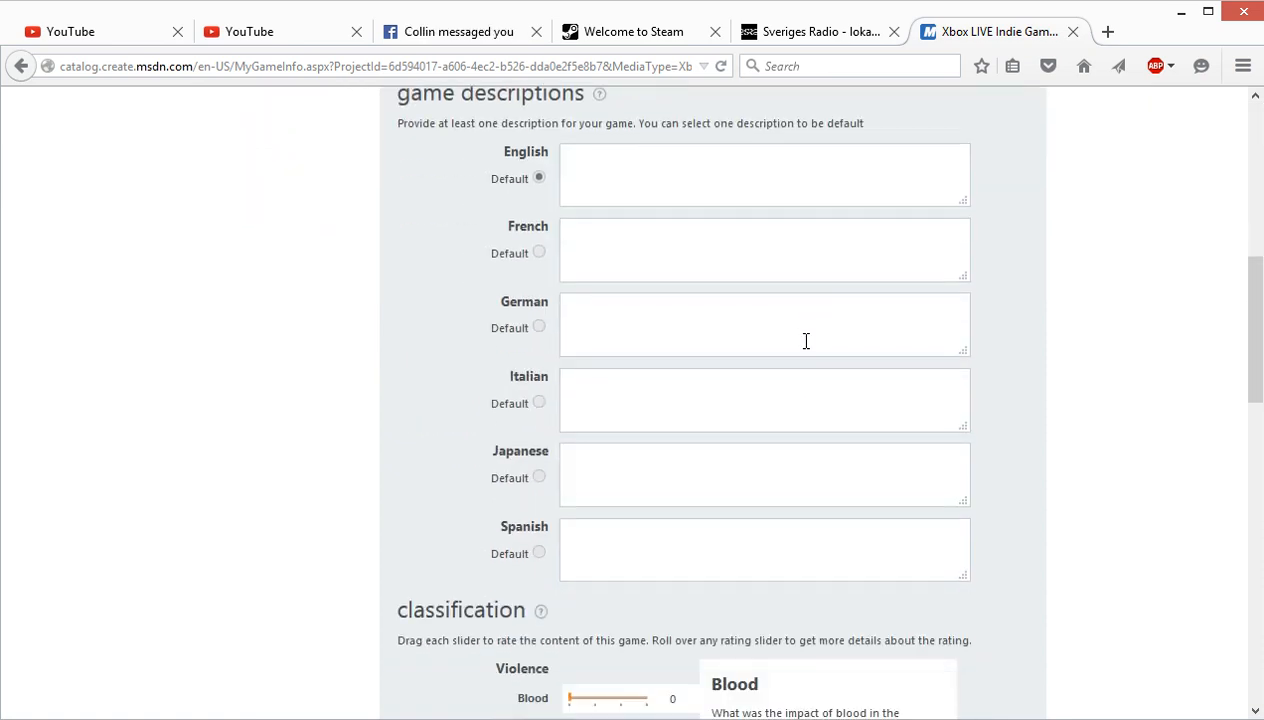
scroll(up, 3)
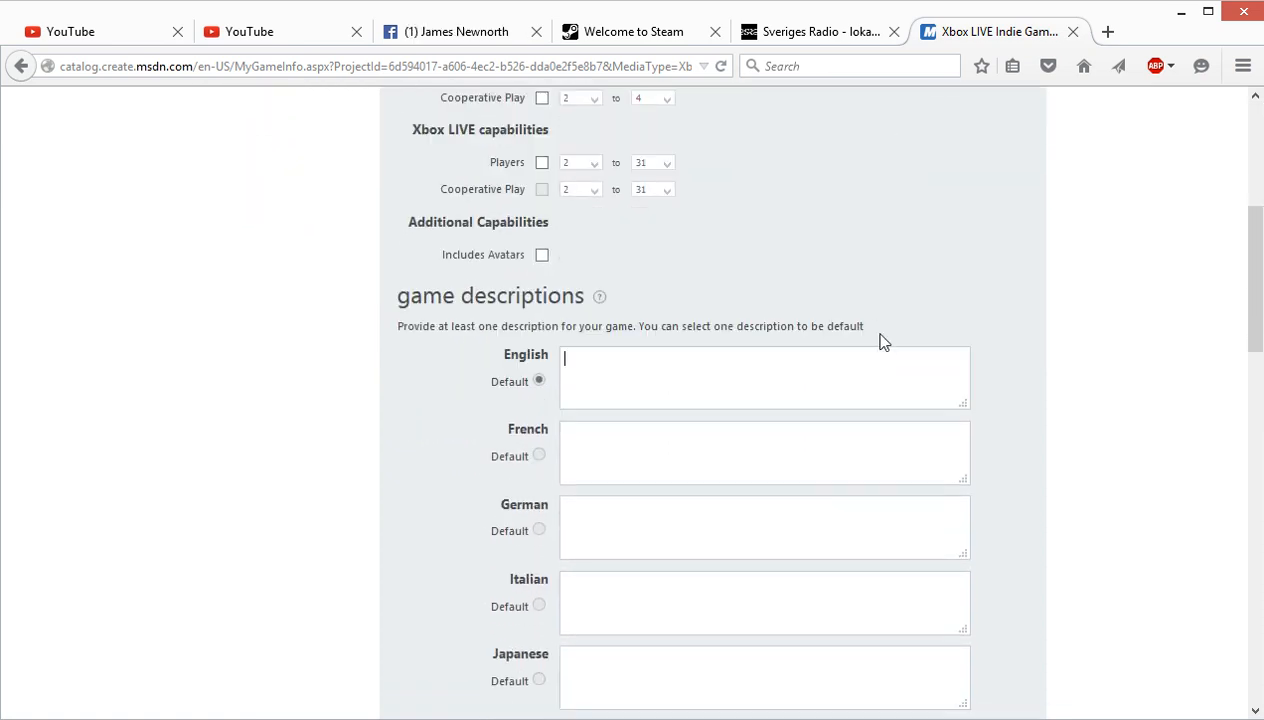
text(test)
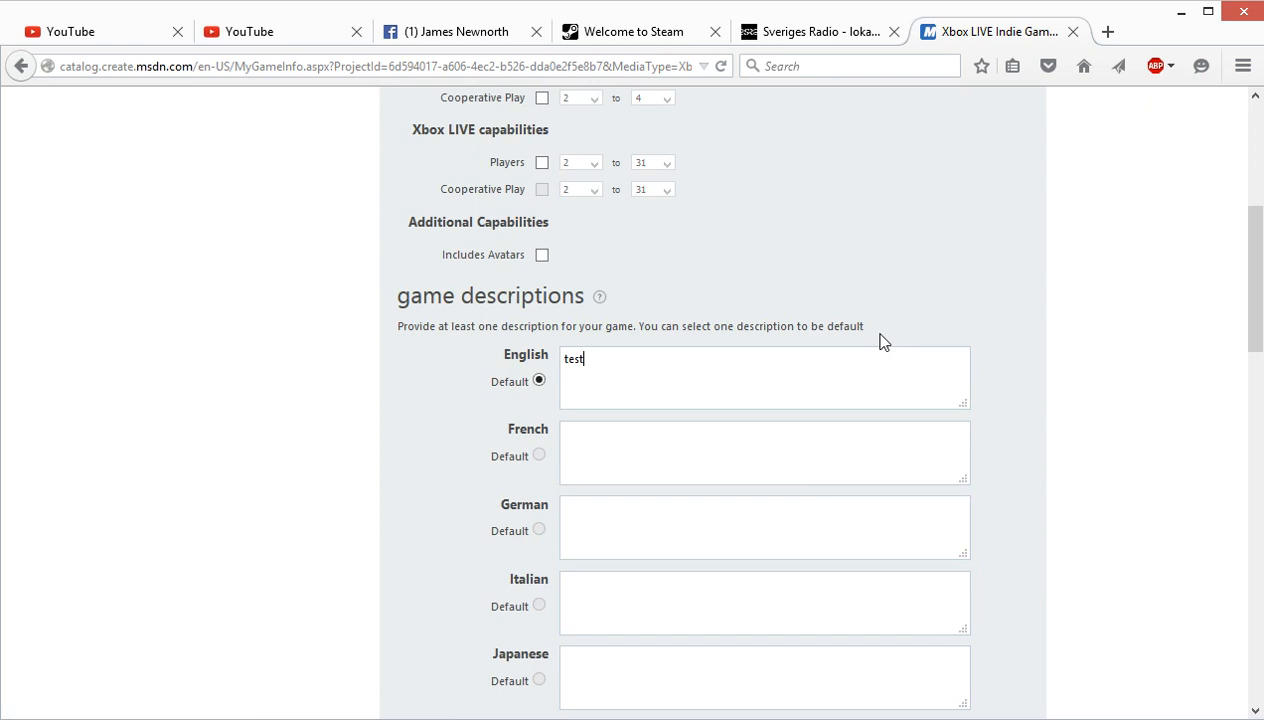
text(ing testing)
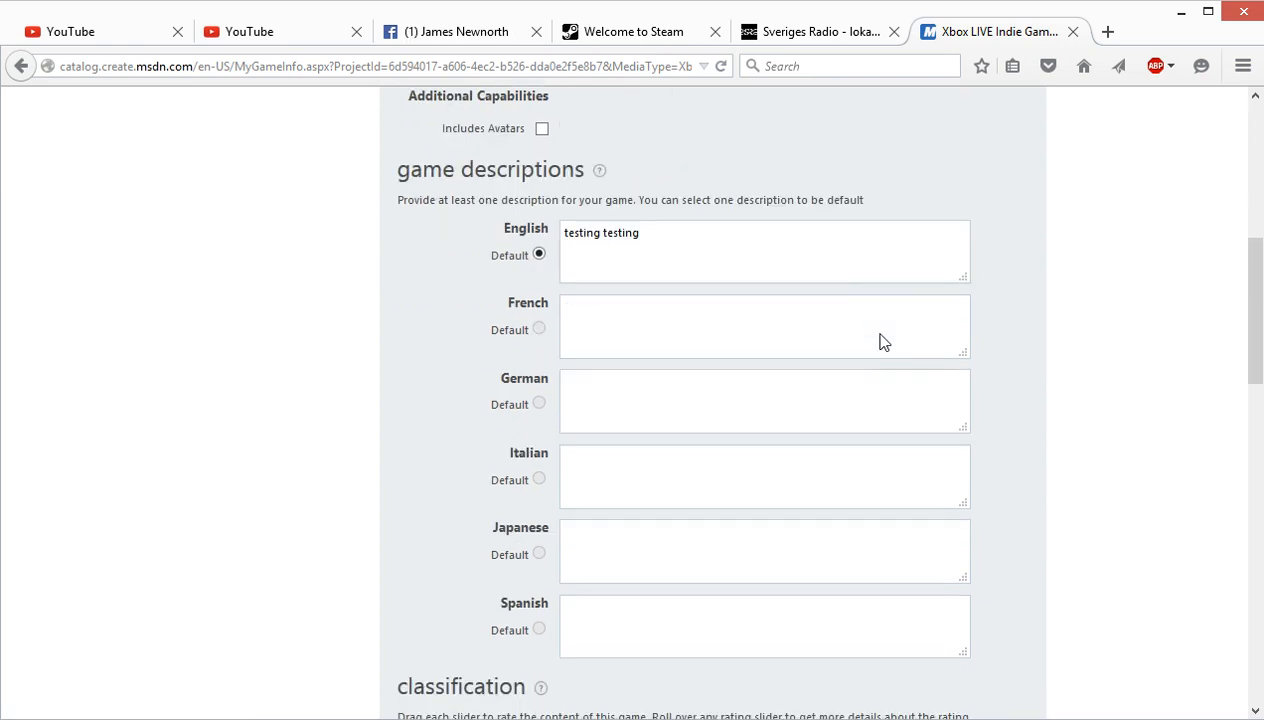
scroll(down, 3)
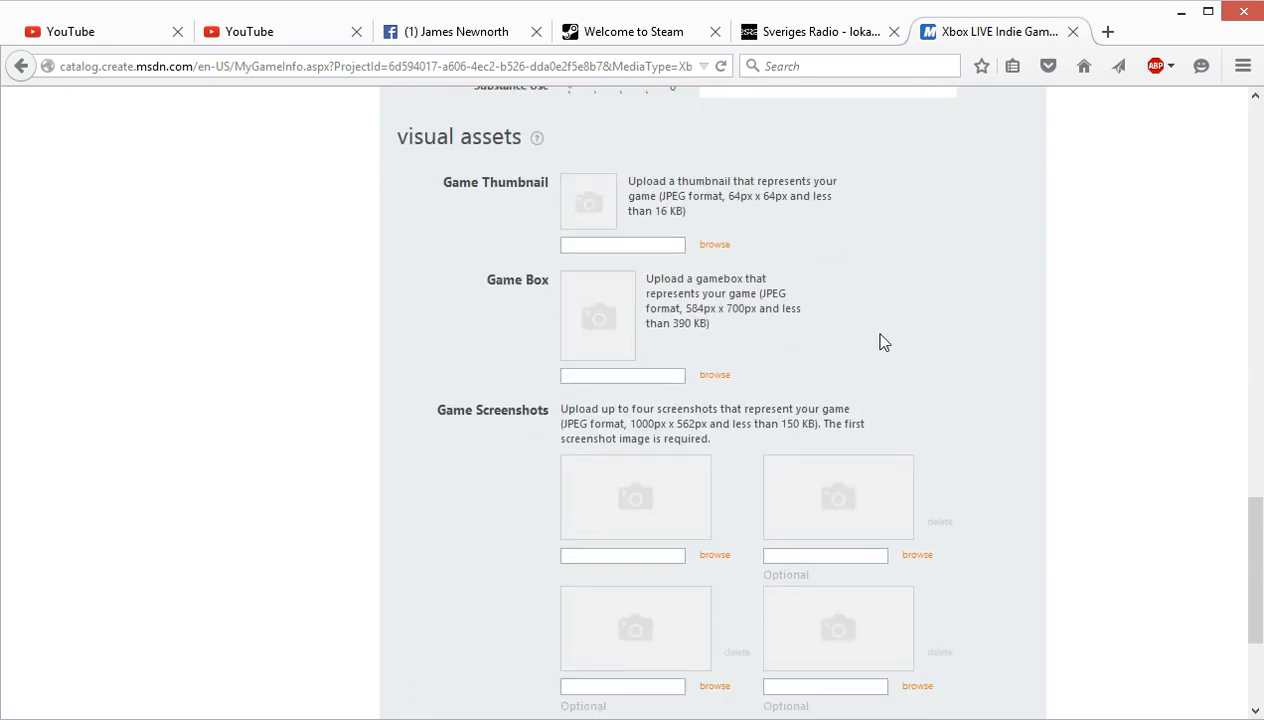
scroll(up, 3)
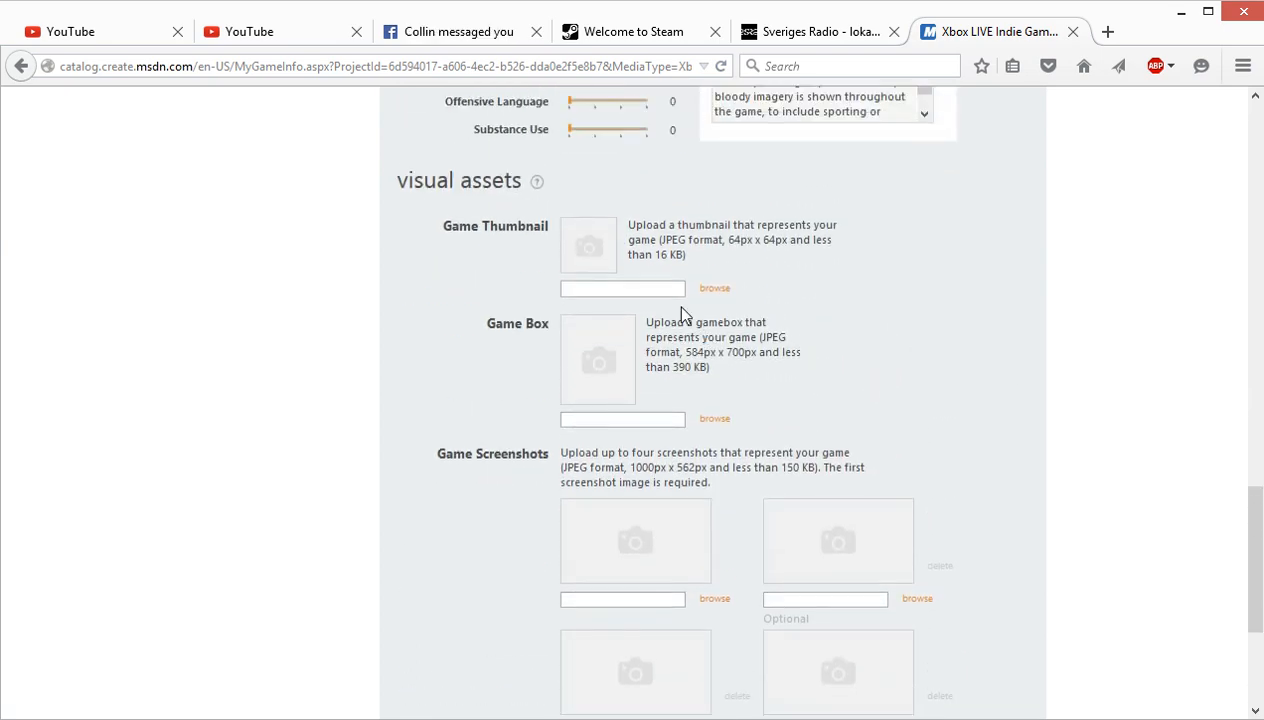
scroll(down, 3)
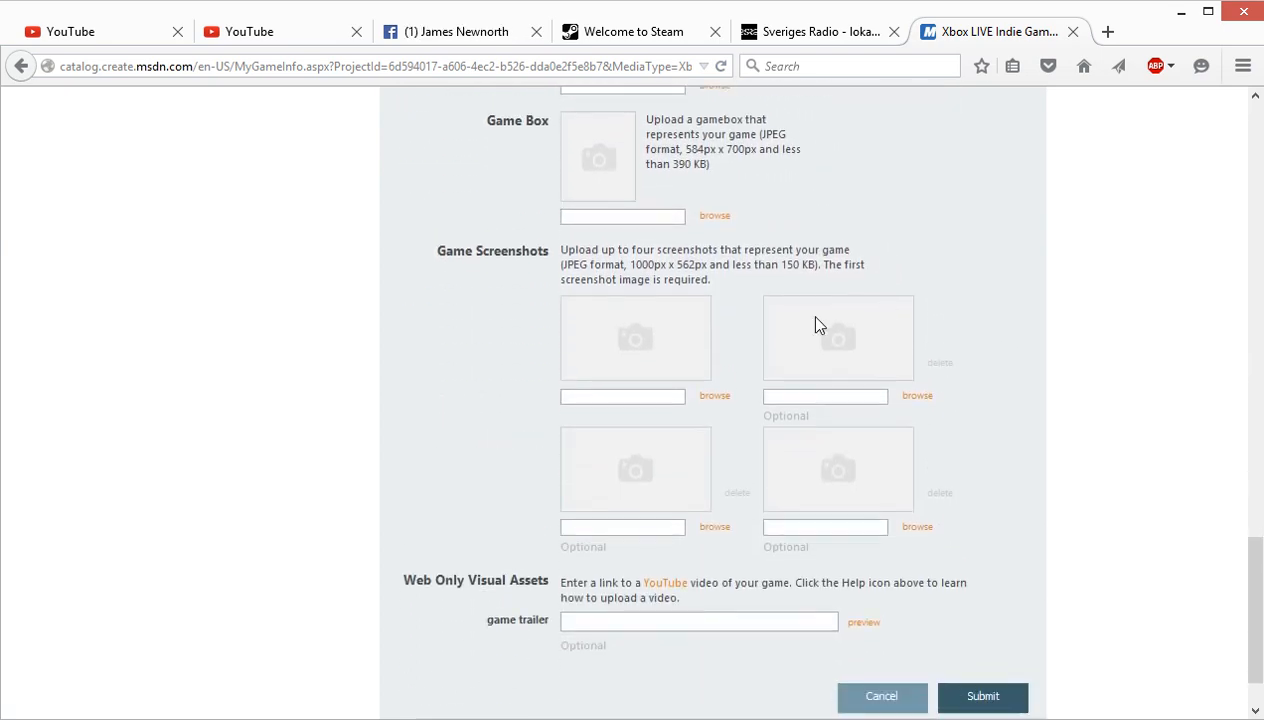
scroll(up, 3)
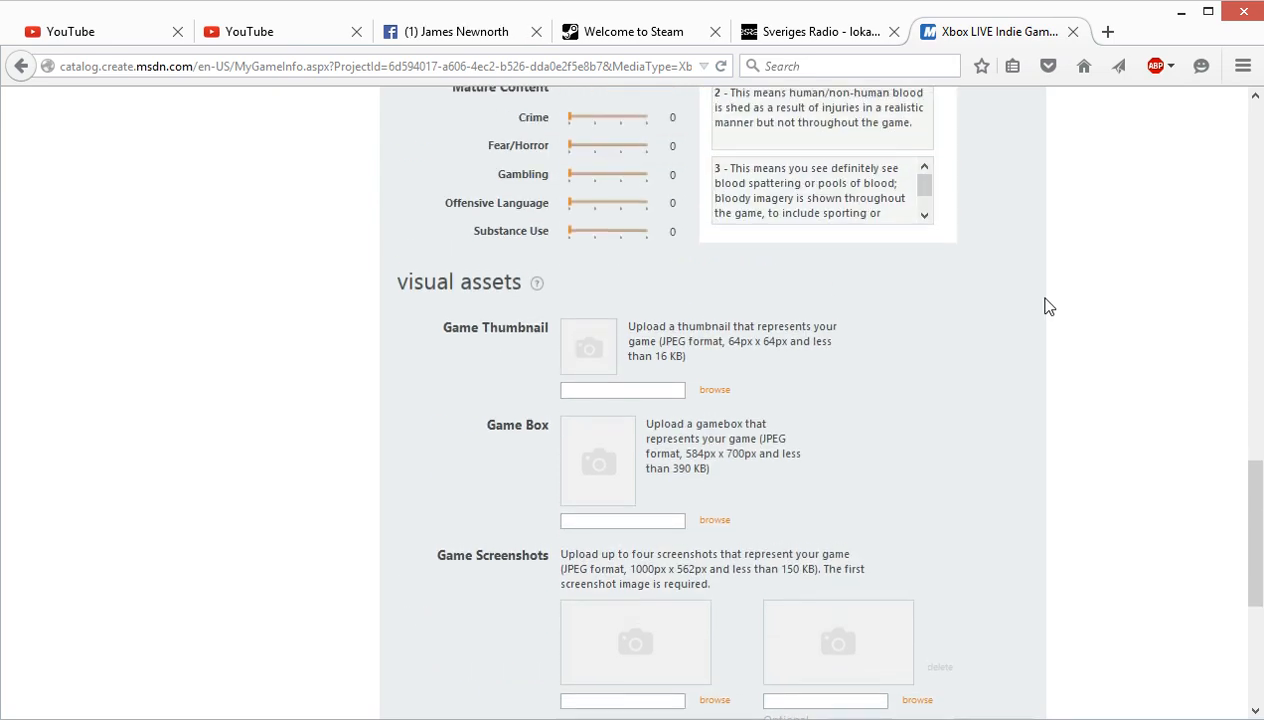
scroll(up, 3)
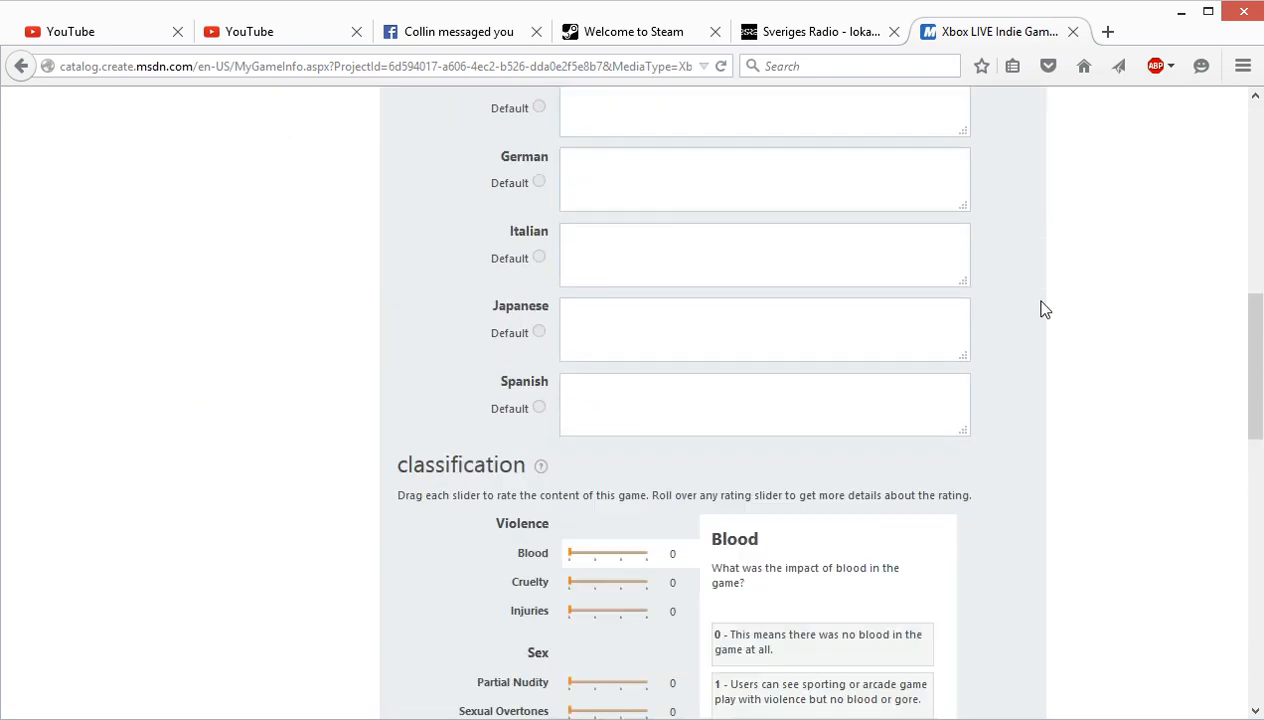
scroll(down, 3)
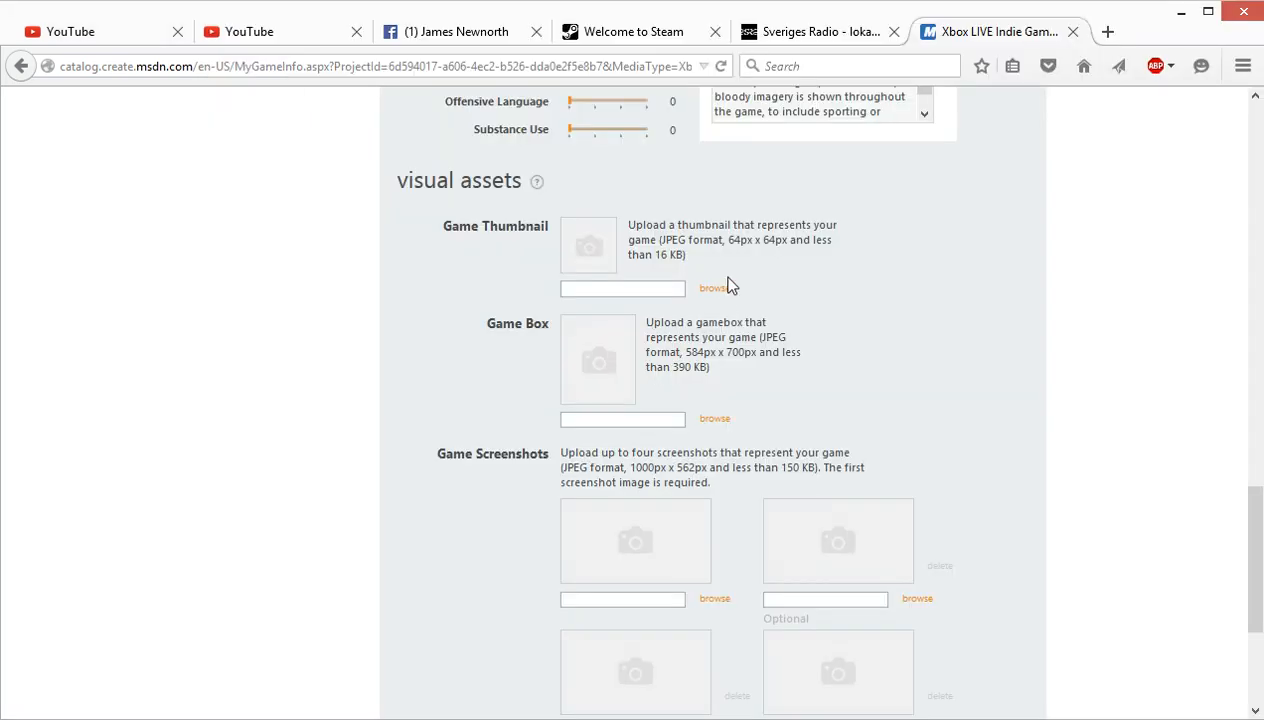
Step: Attach the thumbnail, box art and first screenshot images and submit the game info form
click(714, 288)
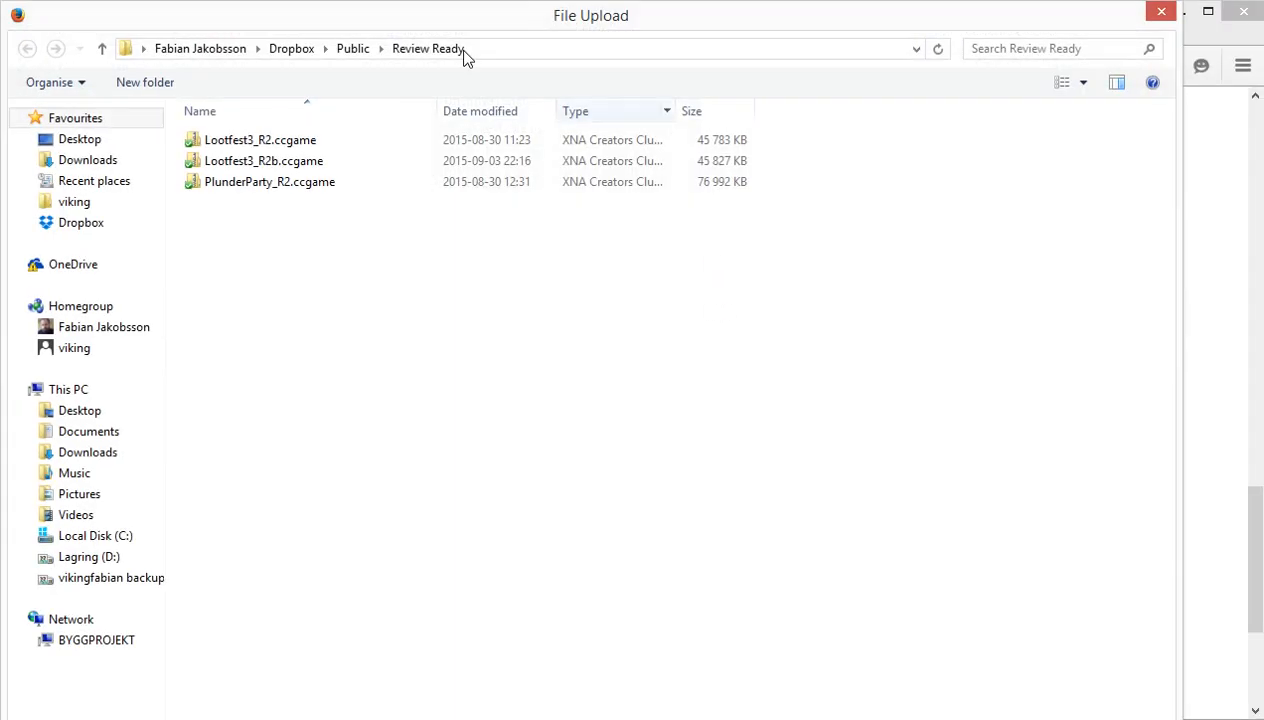
click(80, 138)
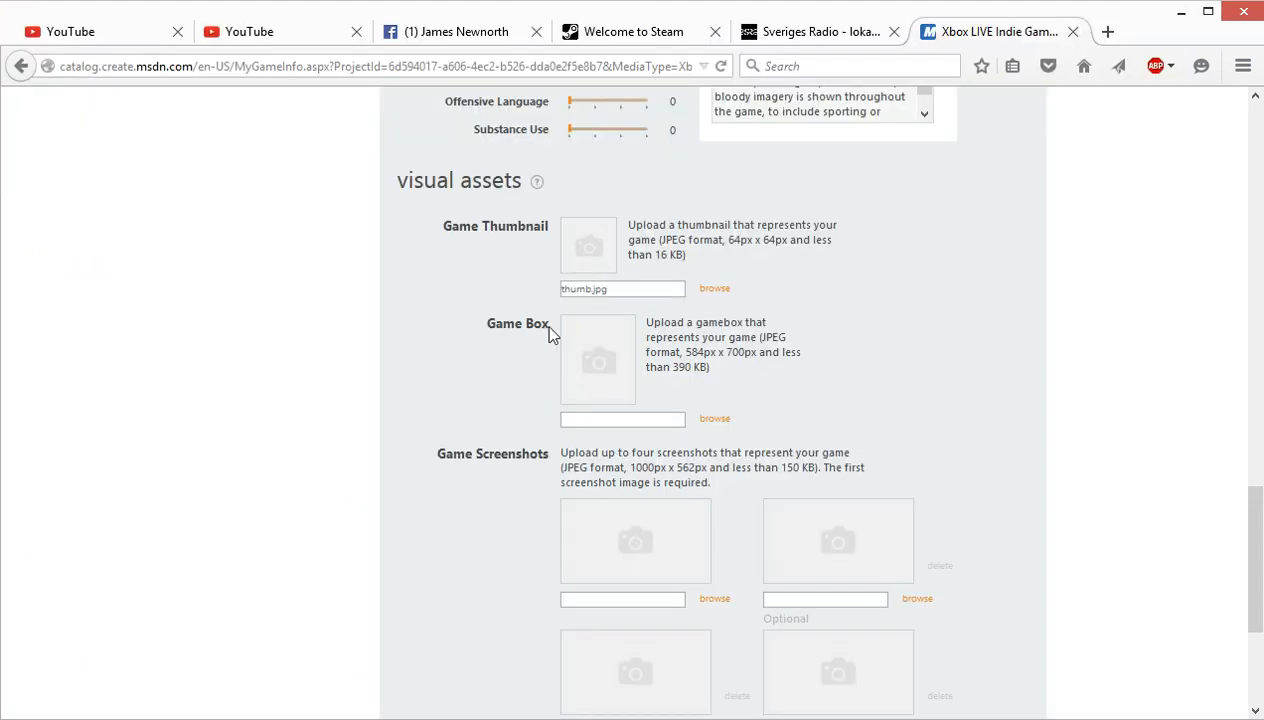
click(714, 418)
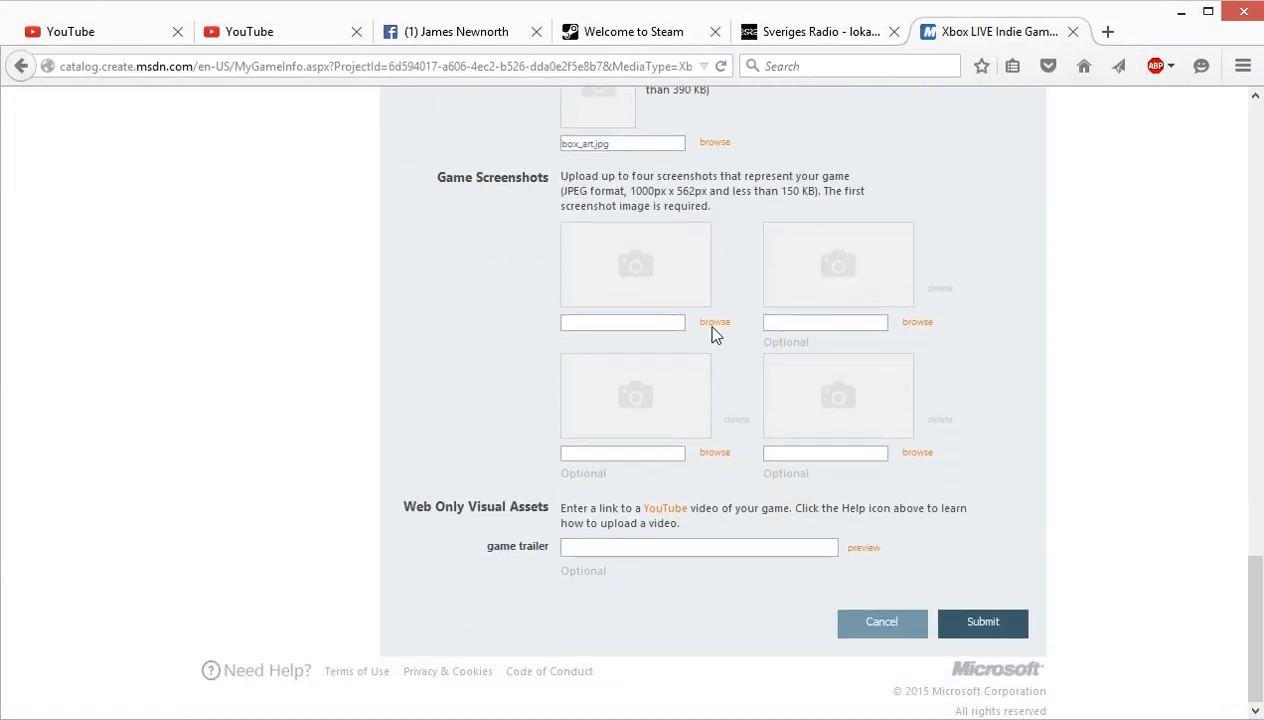
click(714, 320)
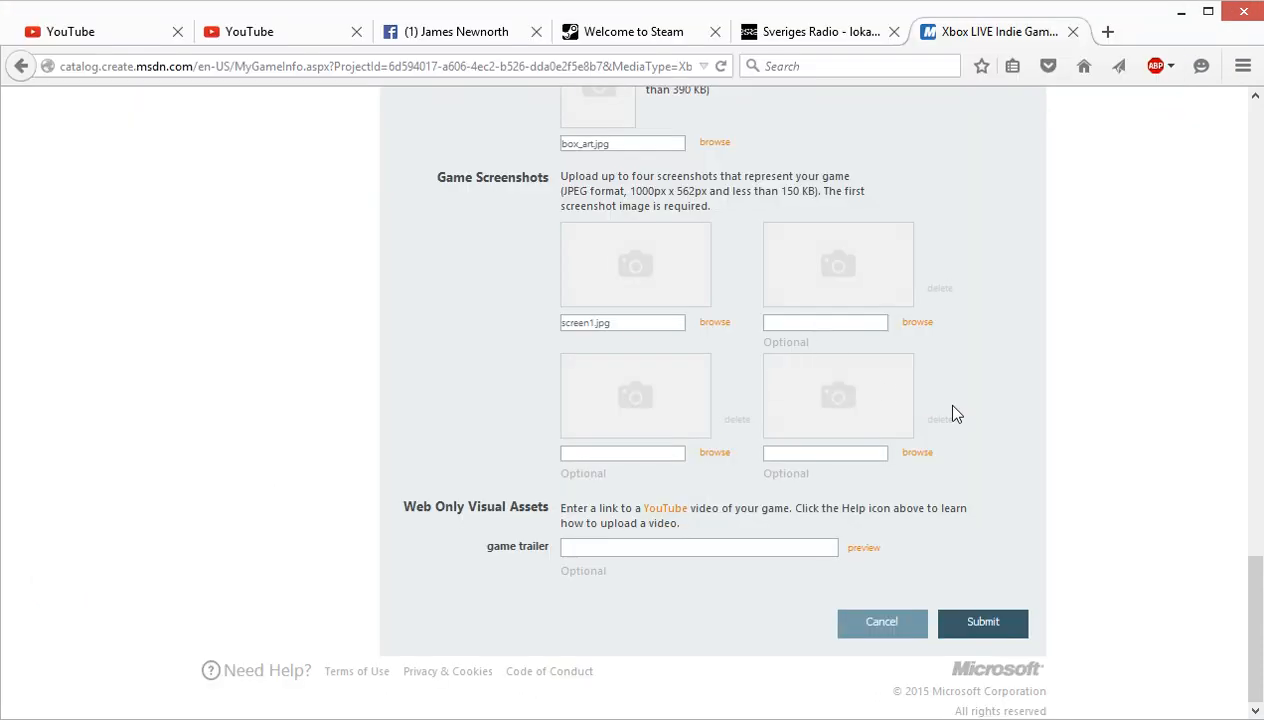
mouse_move(984, 622)
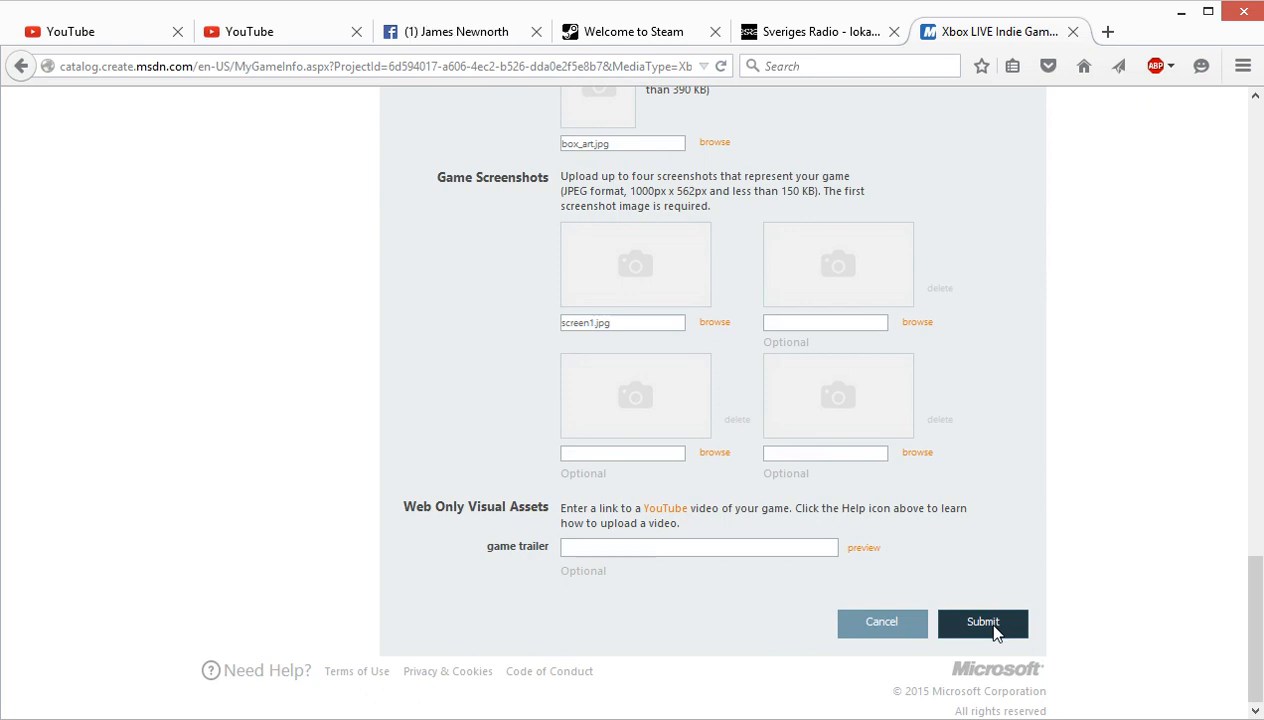
click(982, 622)
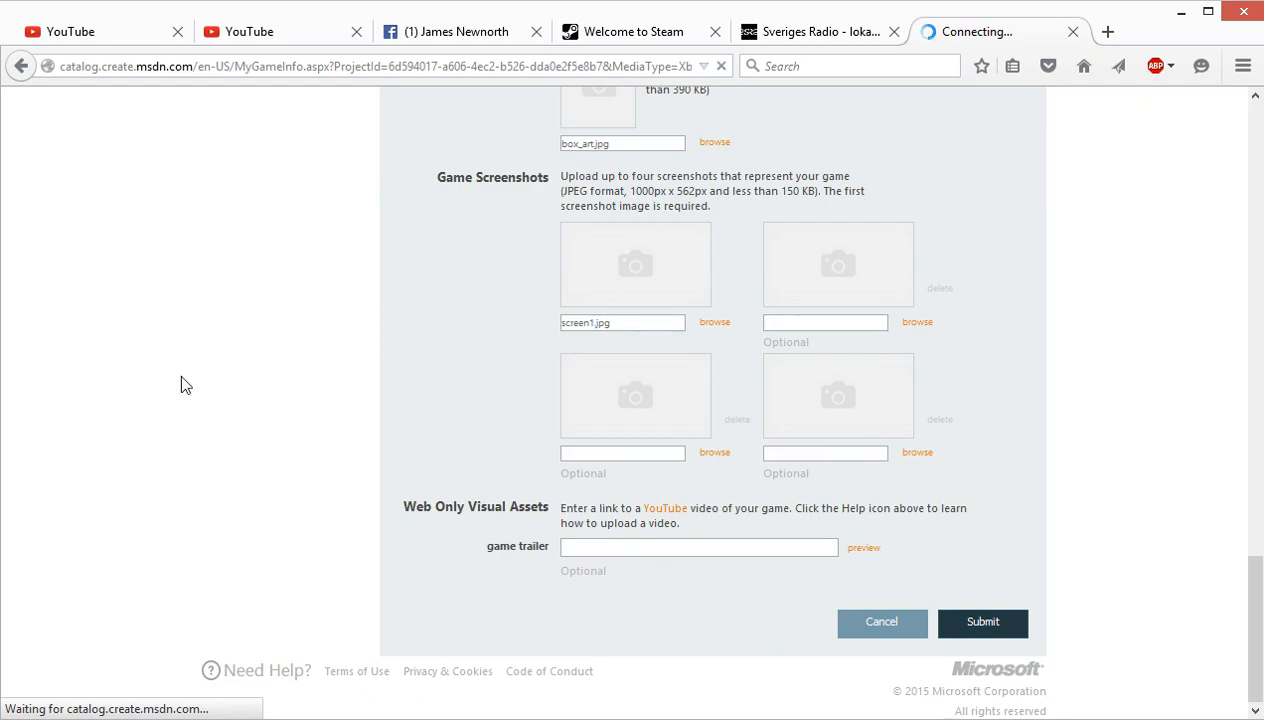
click(980, 622)
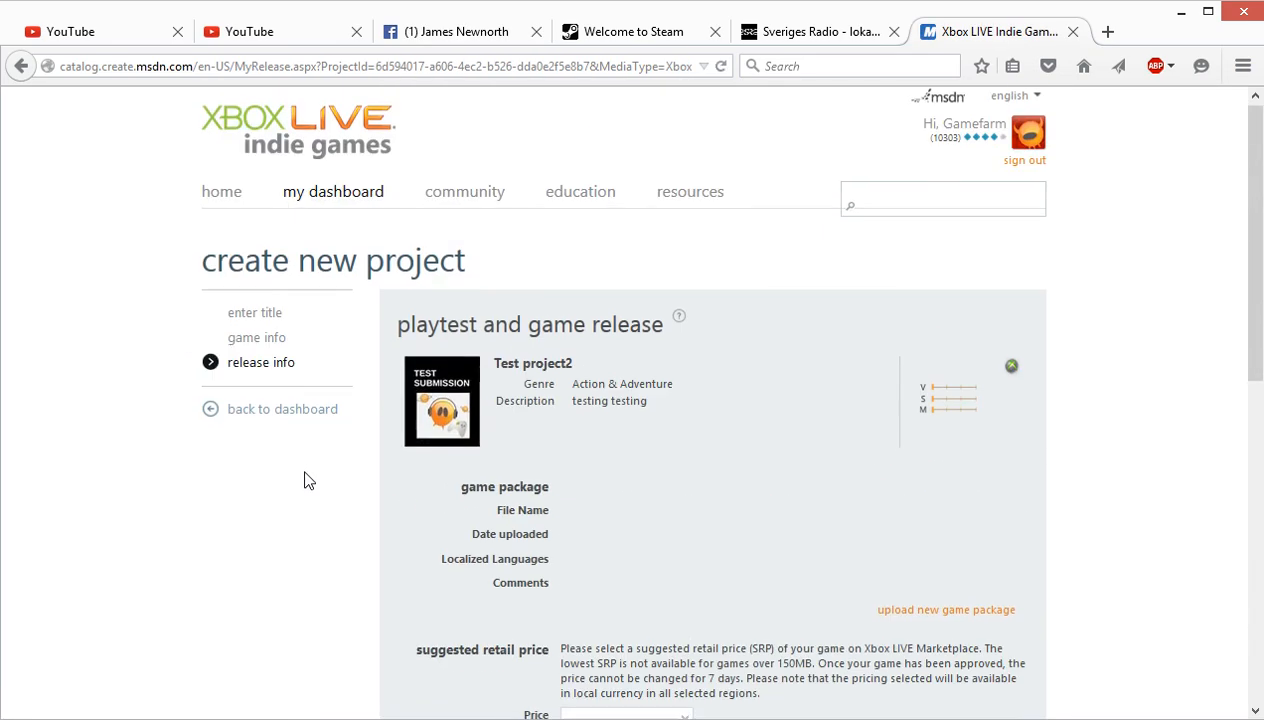
Step: On the release info page, start uploading a new game package
scroll(down, 3)
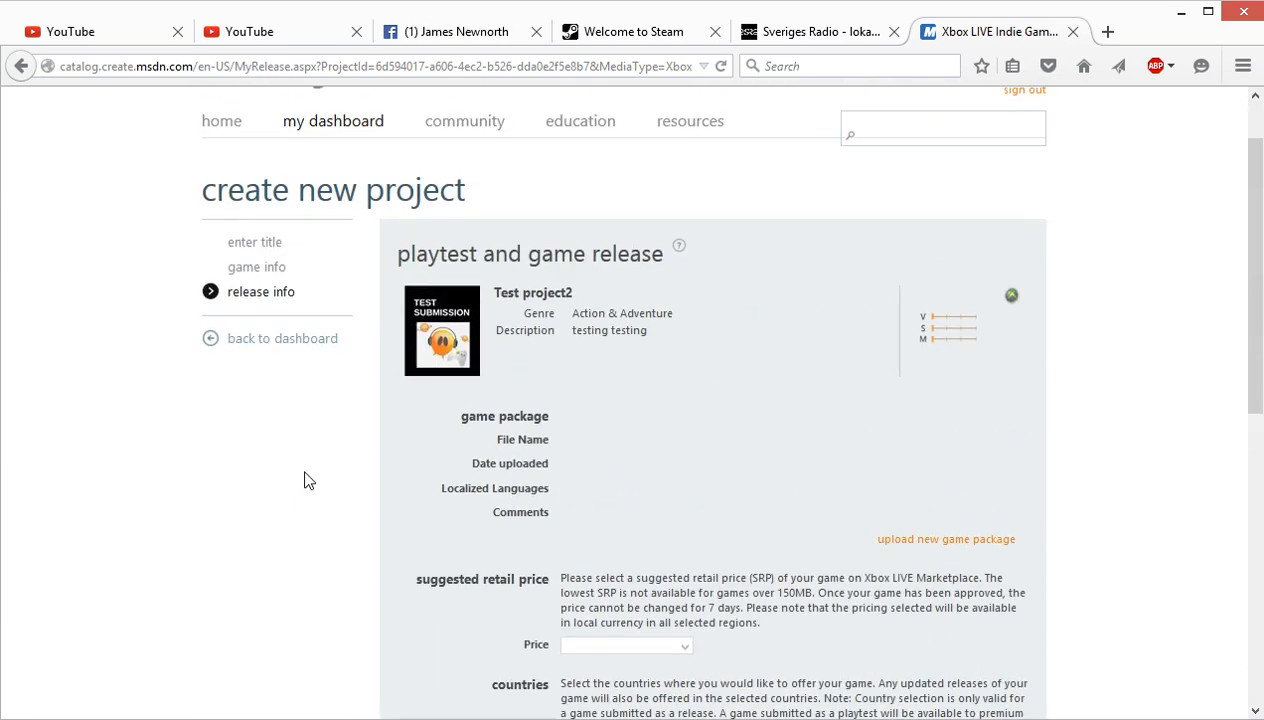
mouse_move(324, 456)
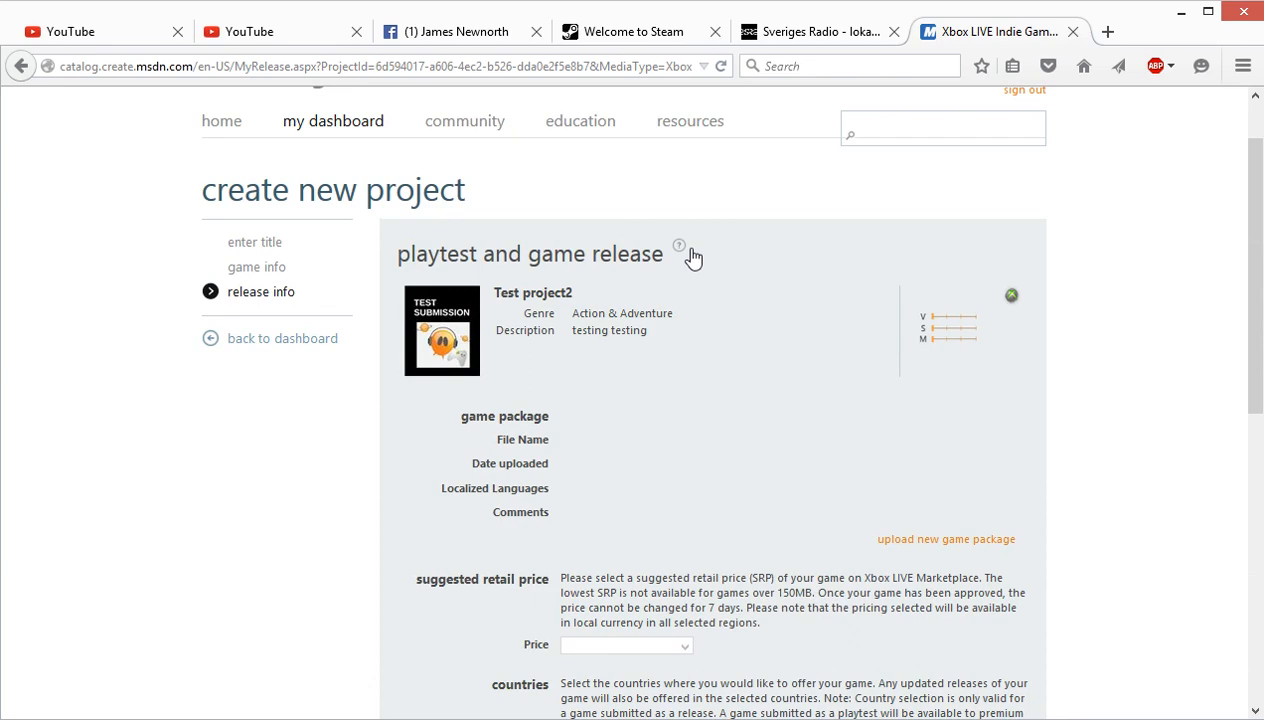
scroll(down, 3)
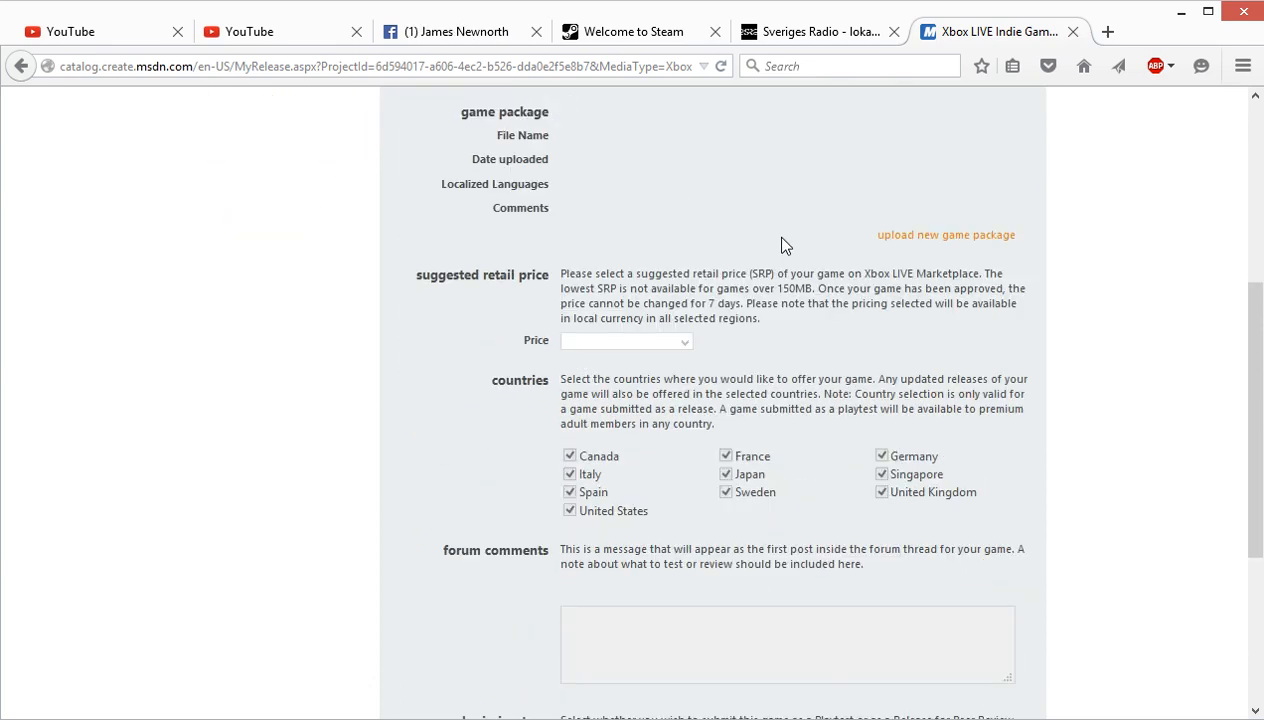
scroll(up, 3)
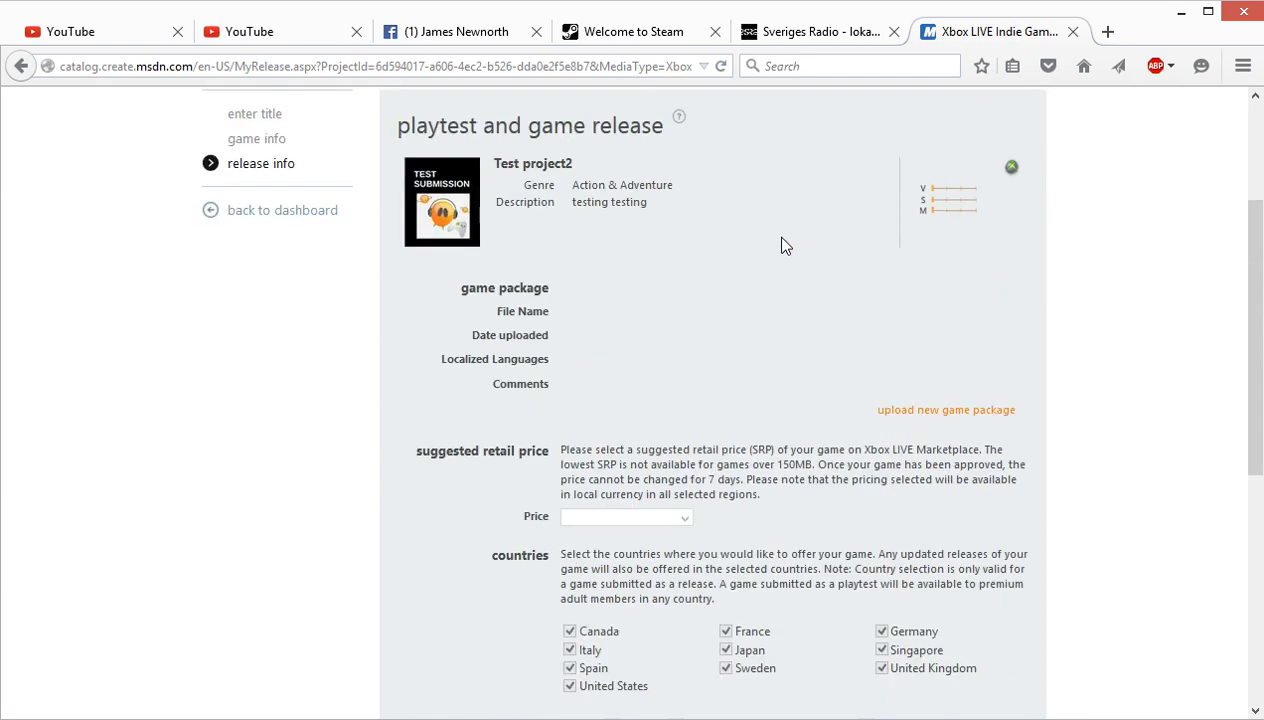
click(944, 408)
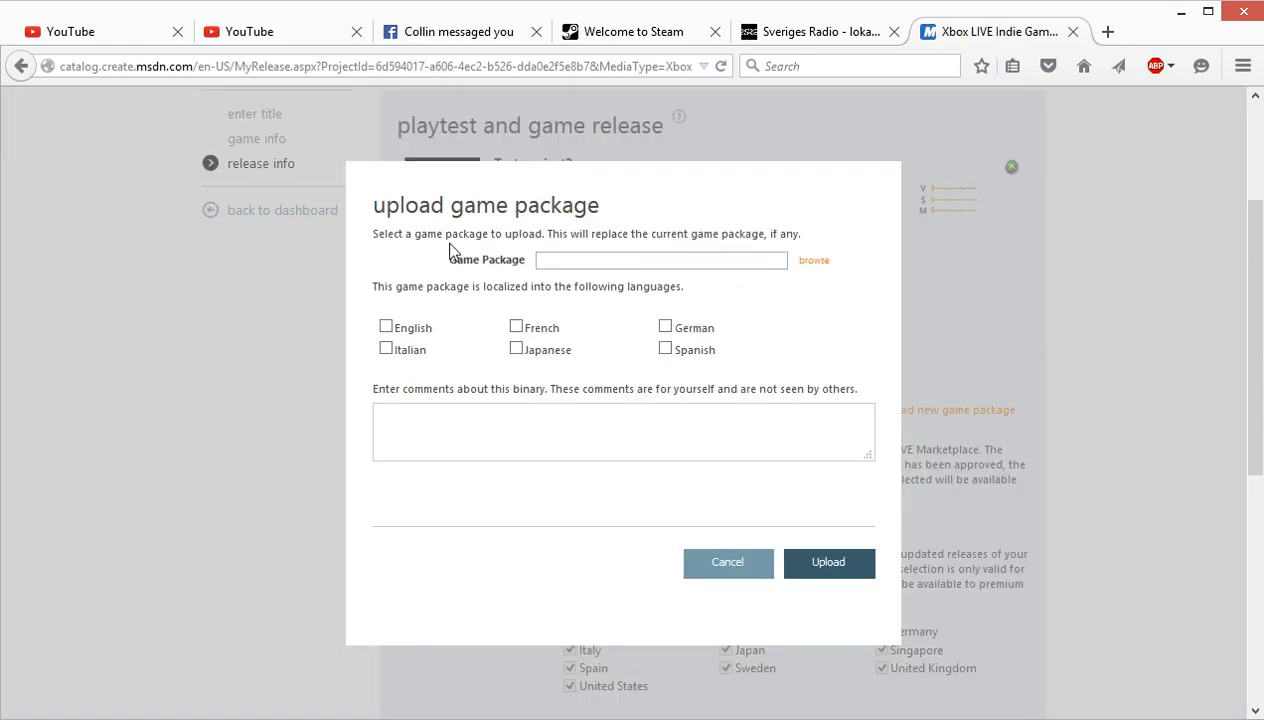
Step: Choose IONMGGrowingSnake.ccgame as the package, mark it English and add a short comment
click(814, 260)
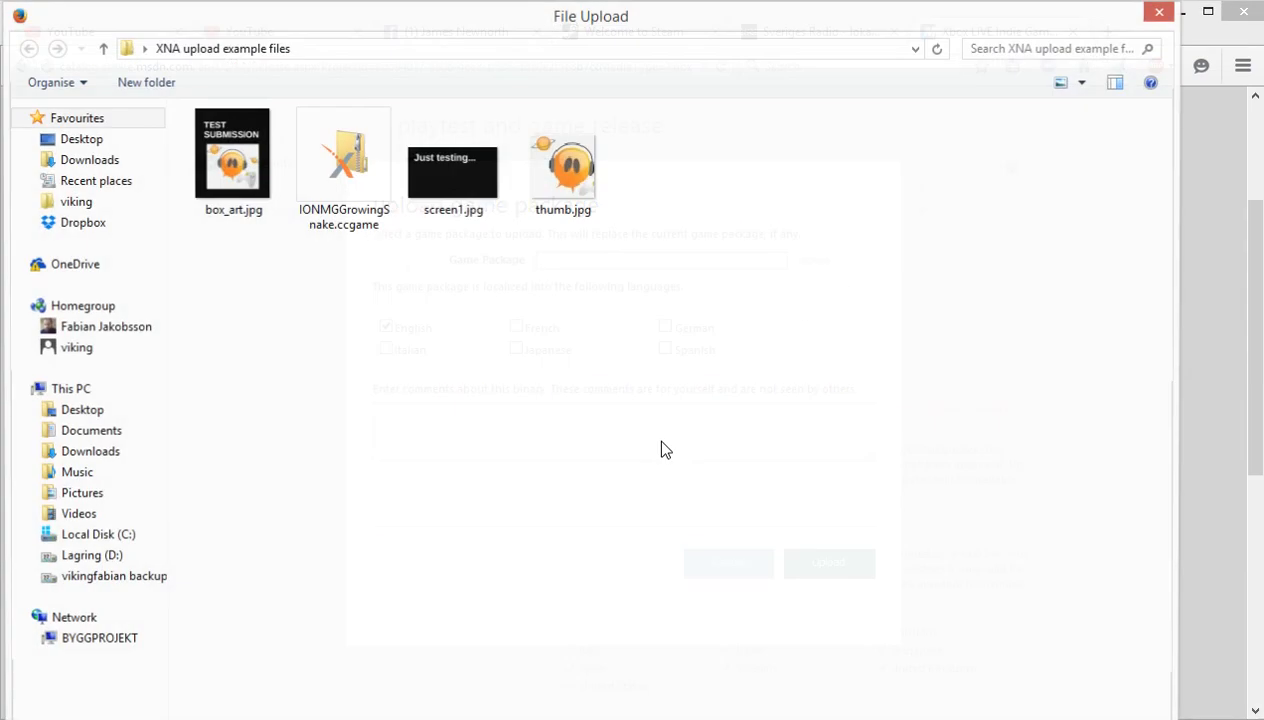
click(344, 160)
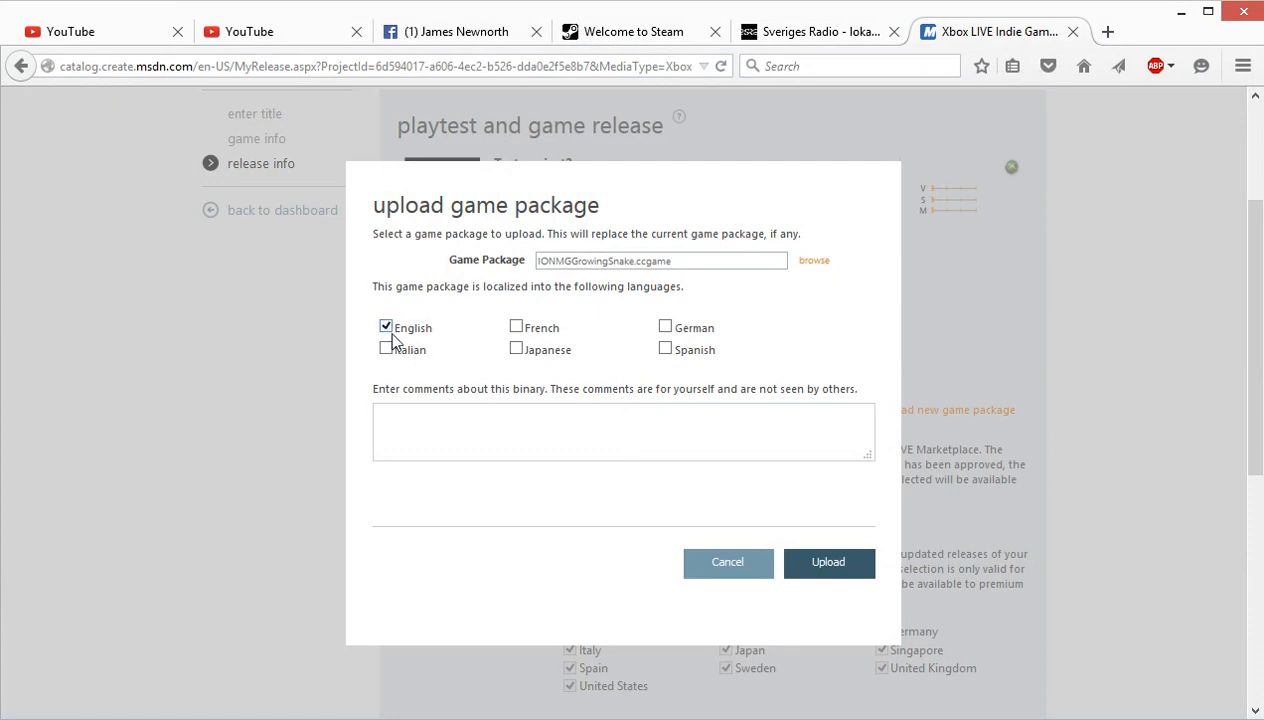
text(iio)
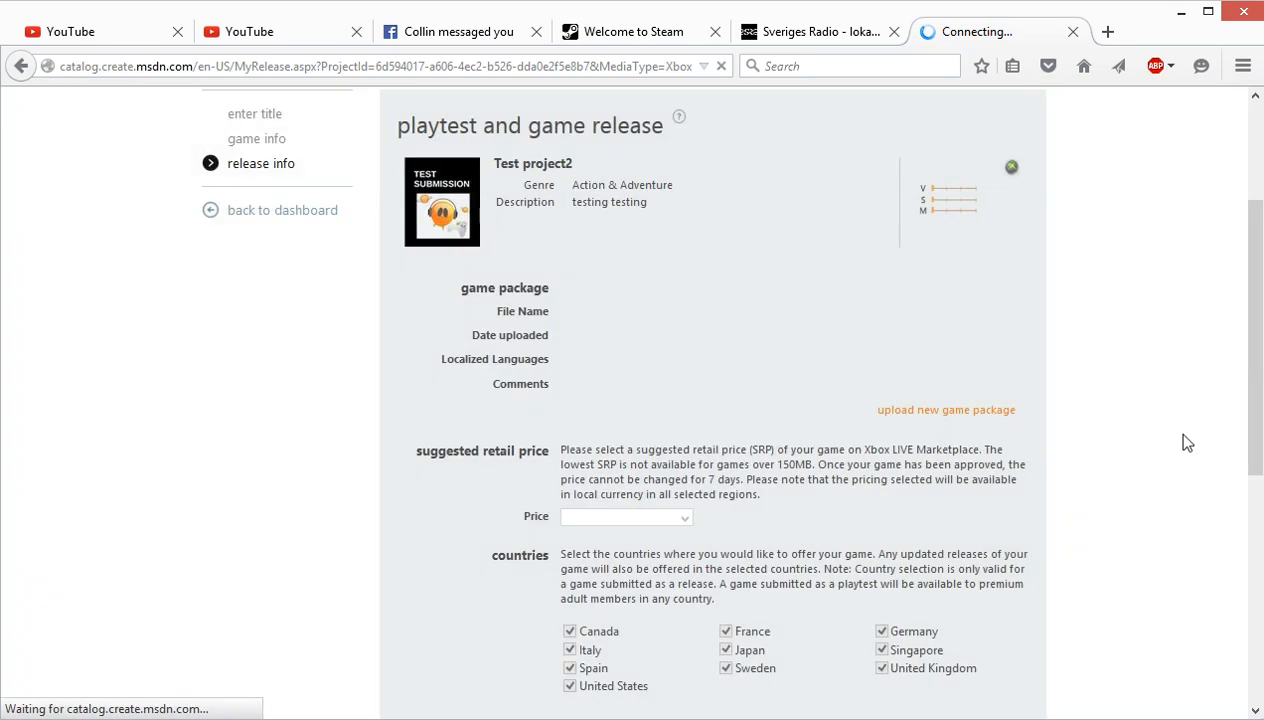
Step: Submit Test project2 as a Release with a self-chosen publish date and accept the submission agreement
scroll(down, 3)
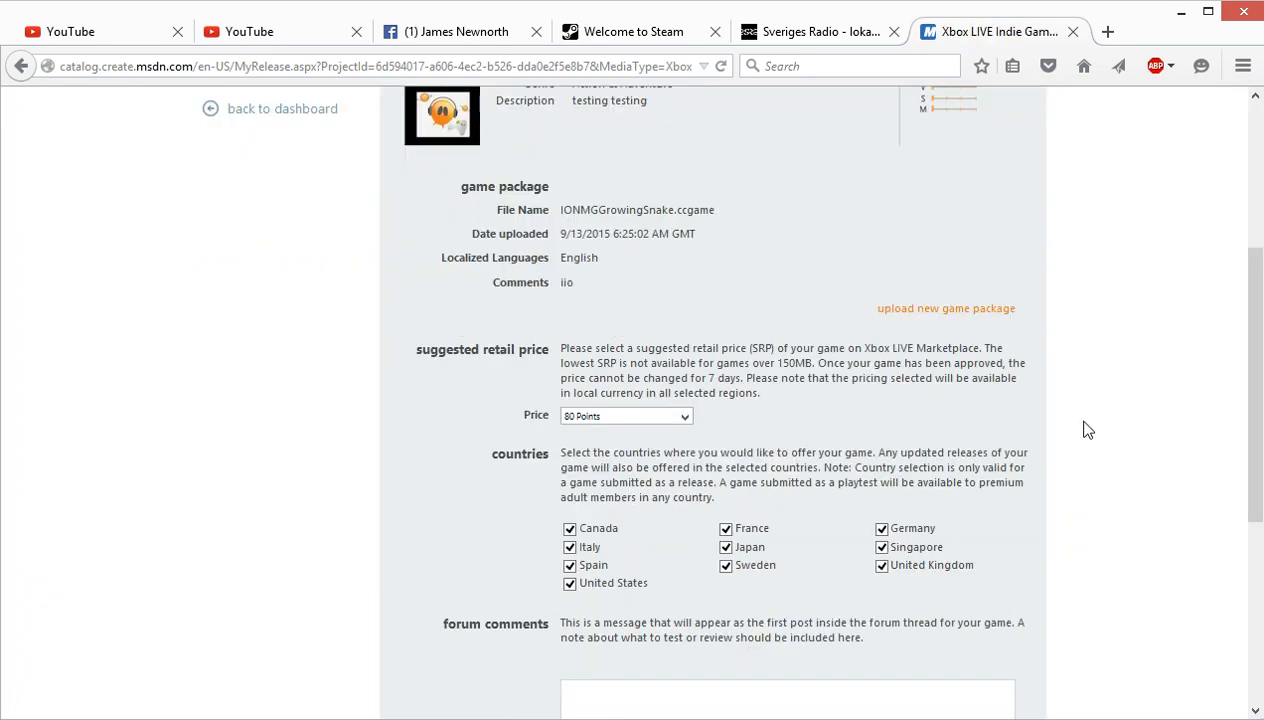
scroll(down, 3)
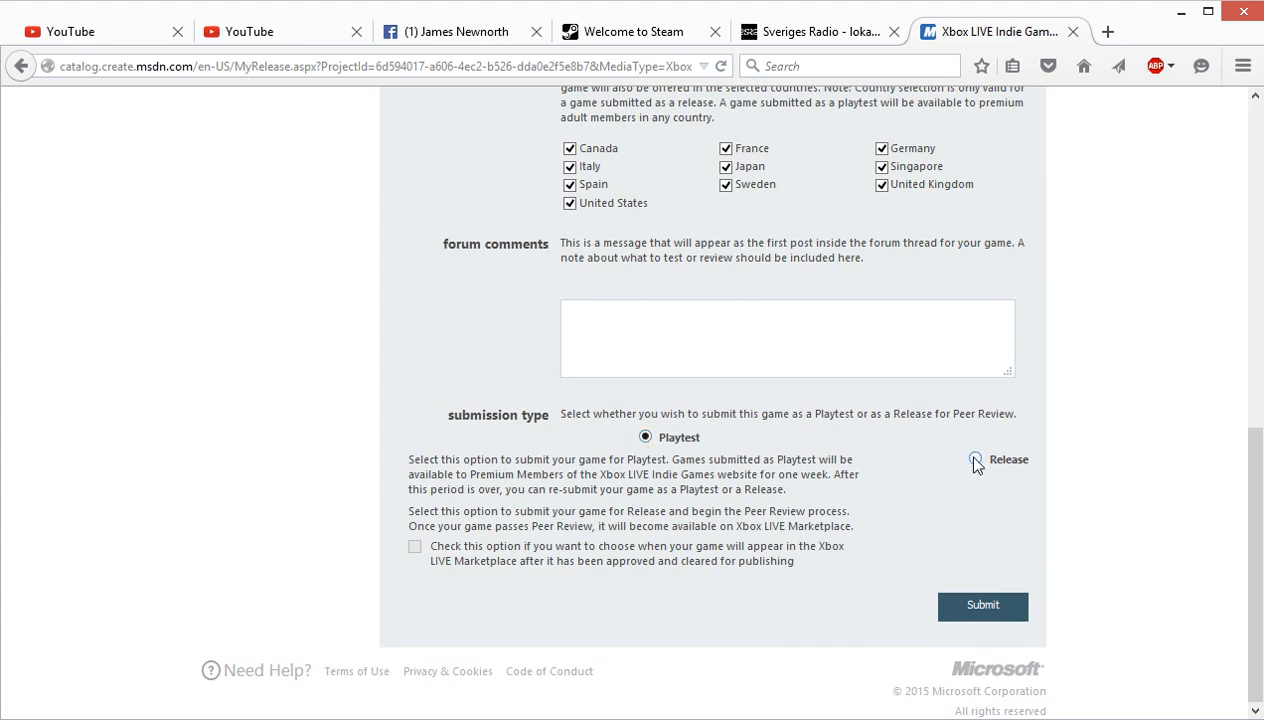
click(974, 458)
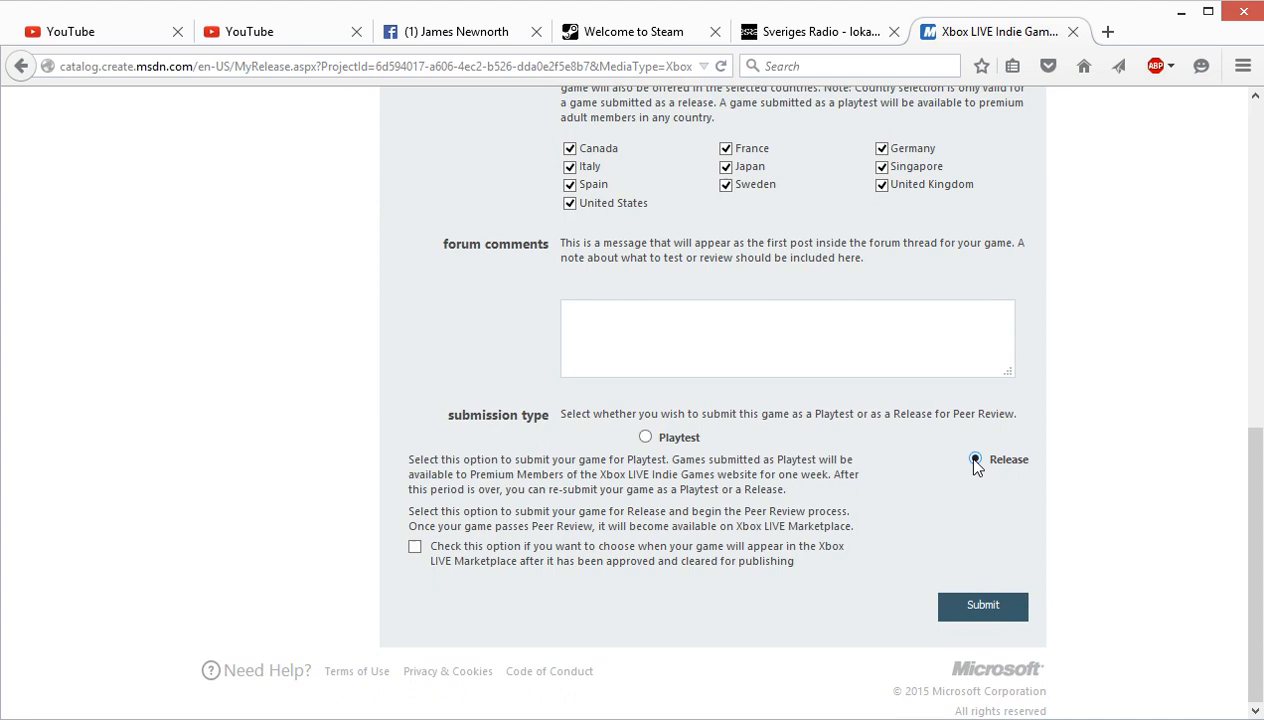
click(976, 458)
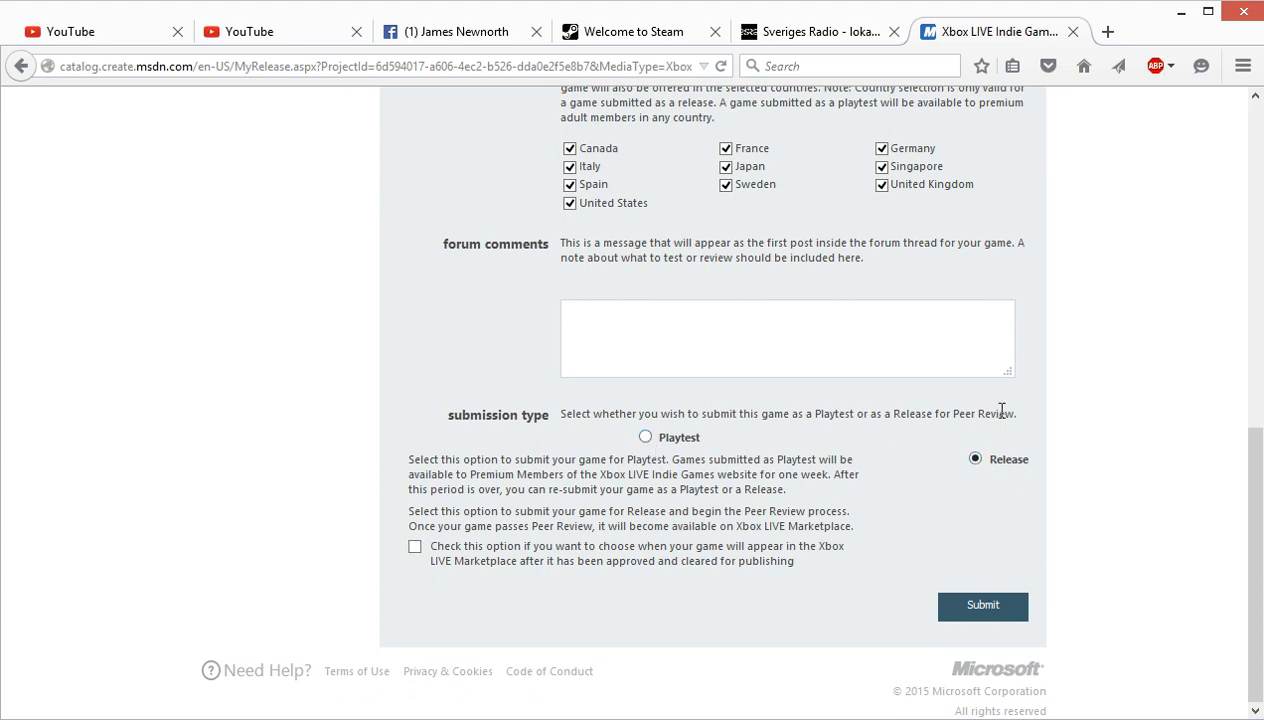
click(414, 546)
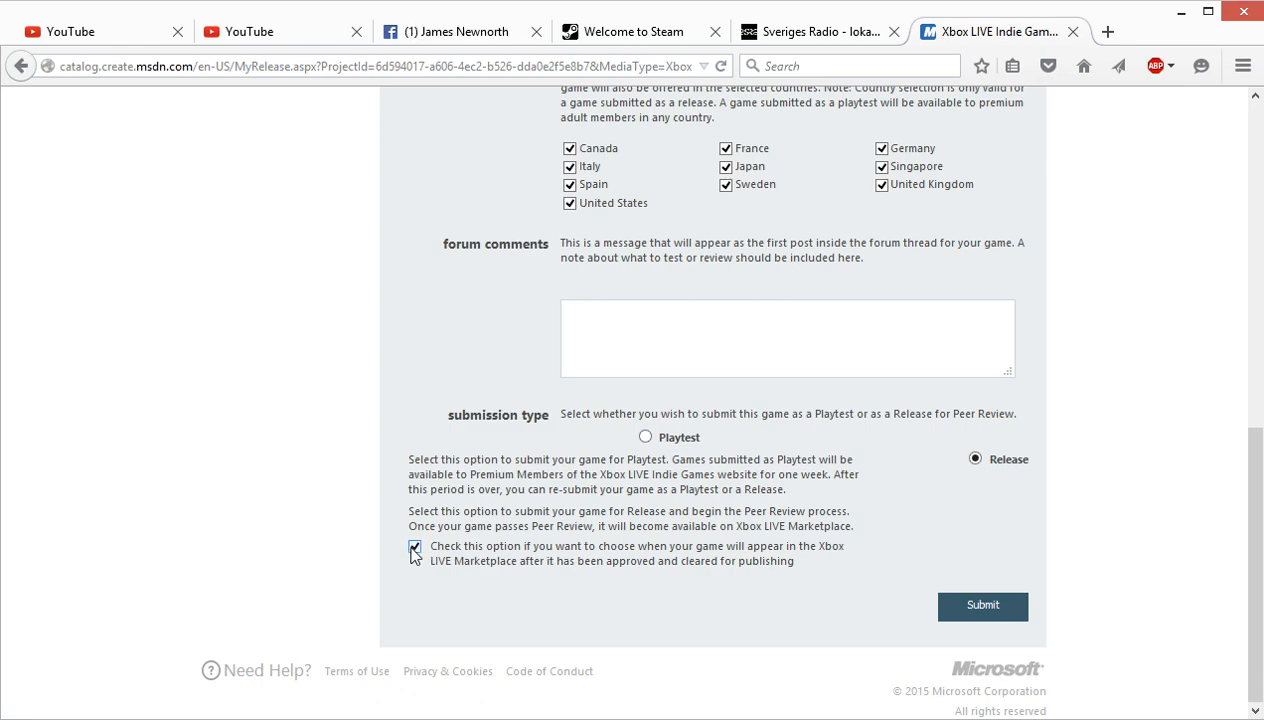
click(414, 546)
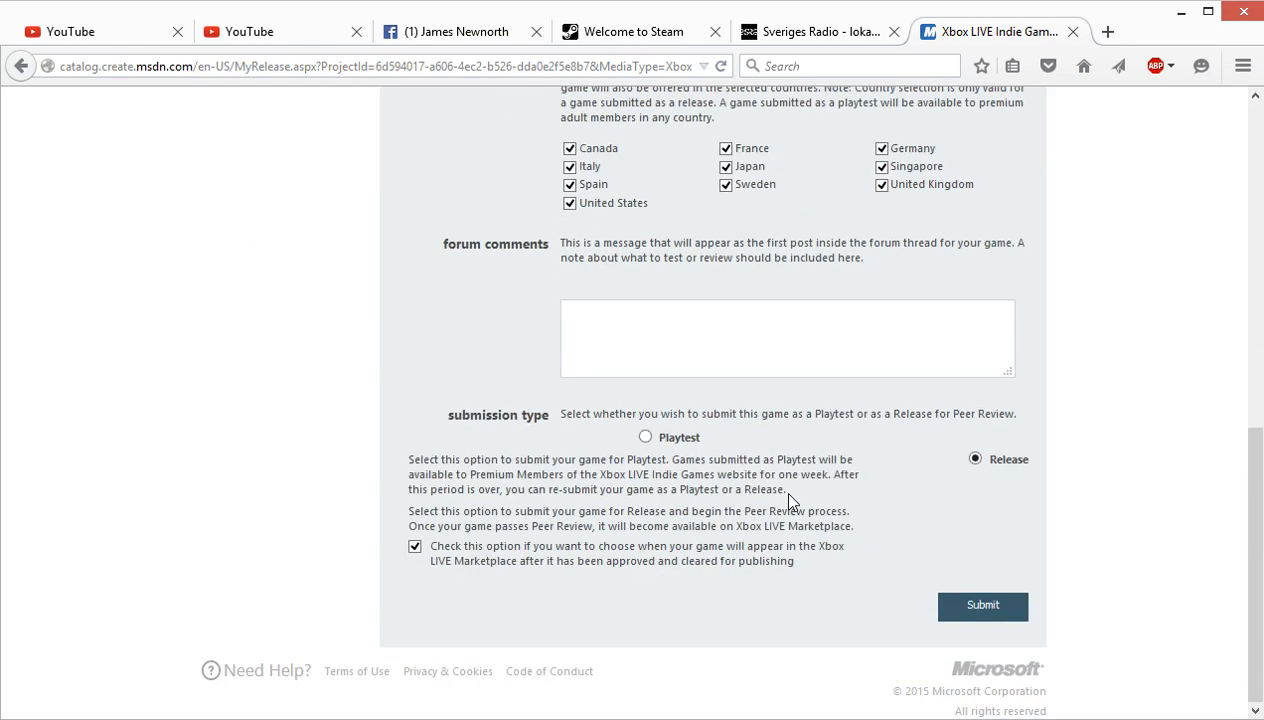
click(982, 604)
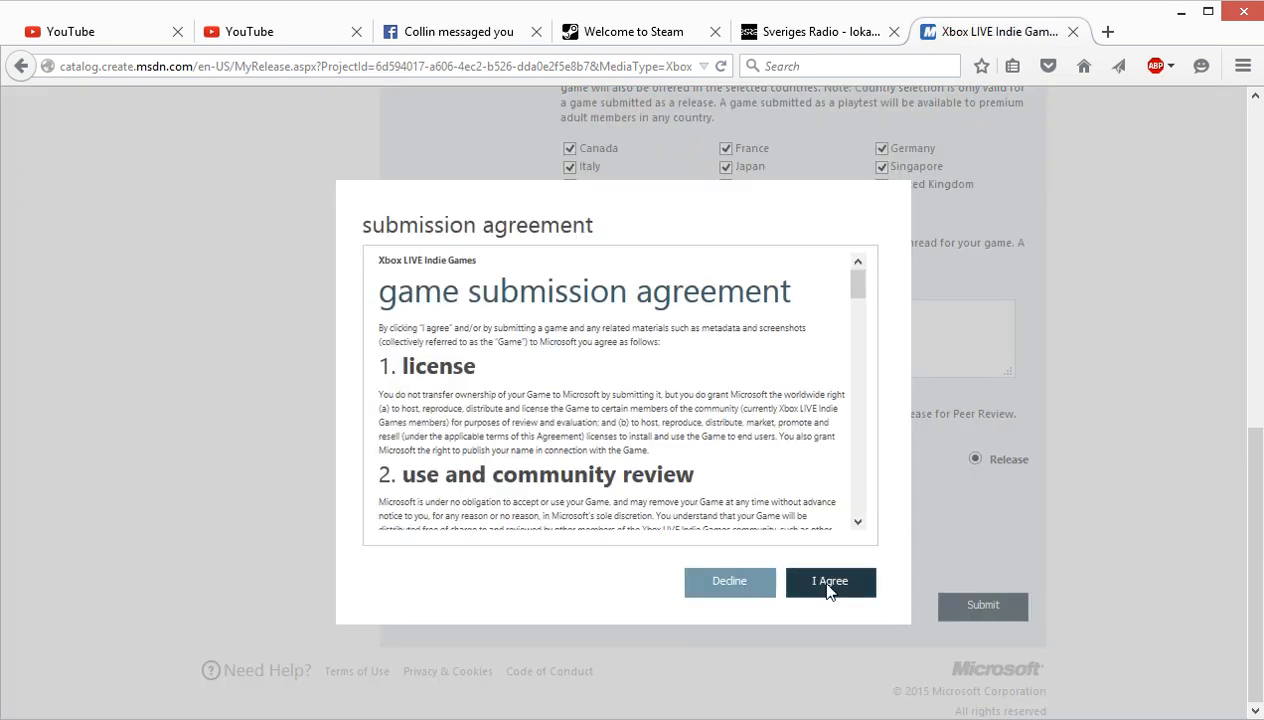
click(830, 580)
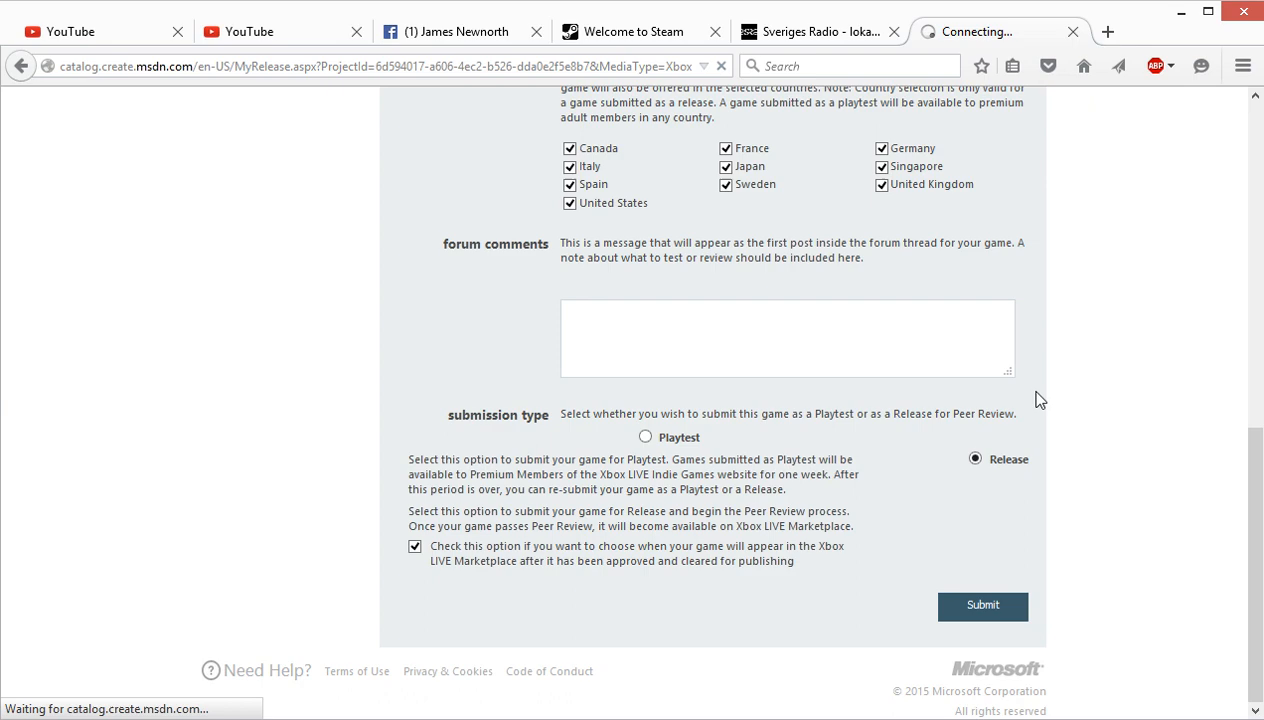
click(982, 606)
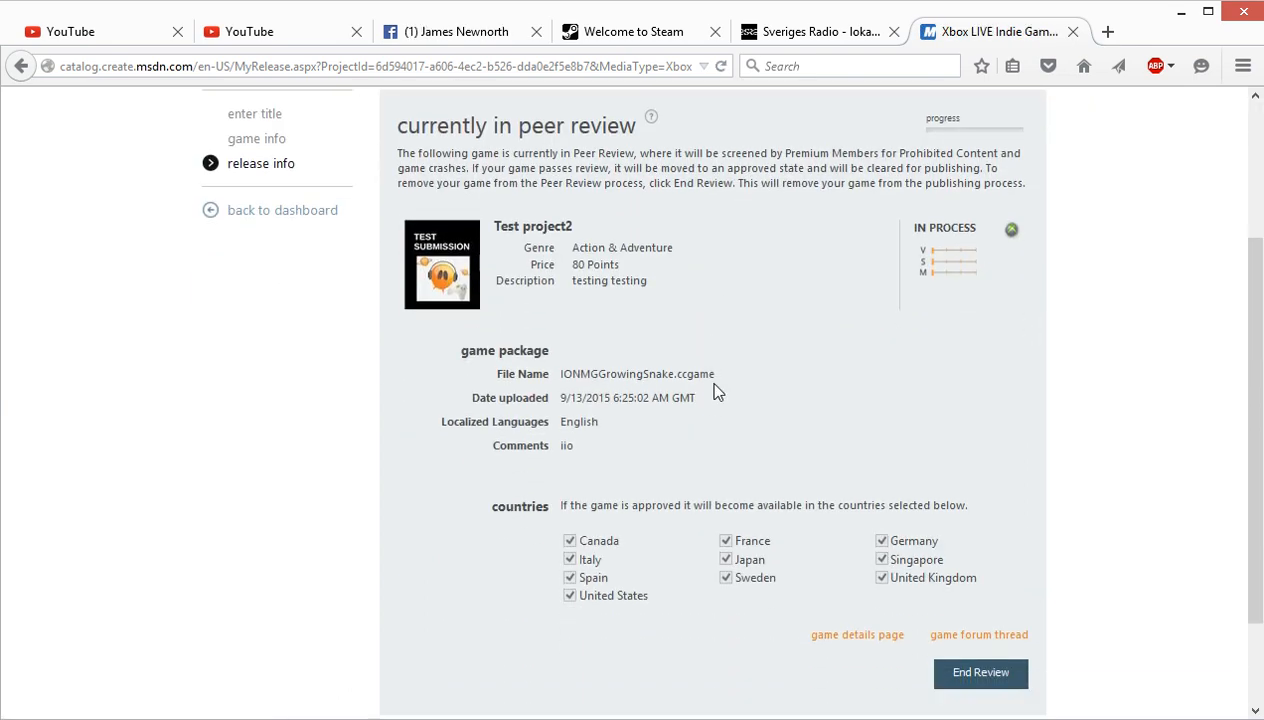
Step: From Community, show the catalog of games in review and locate Test project2 listed as in process
click(464, 196)
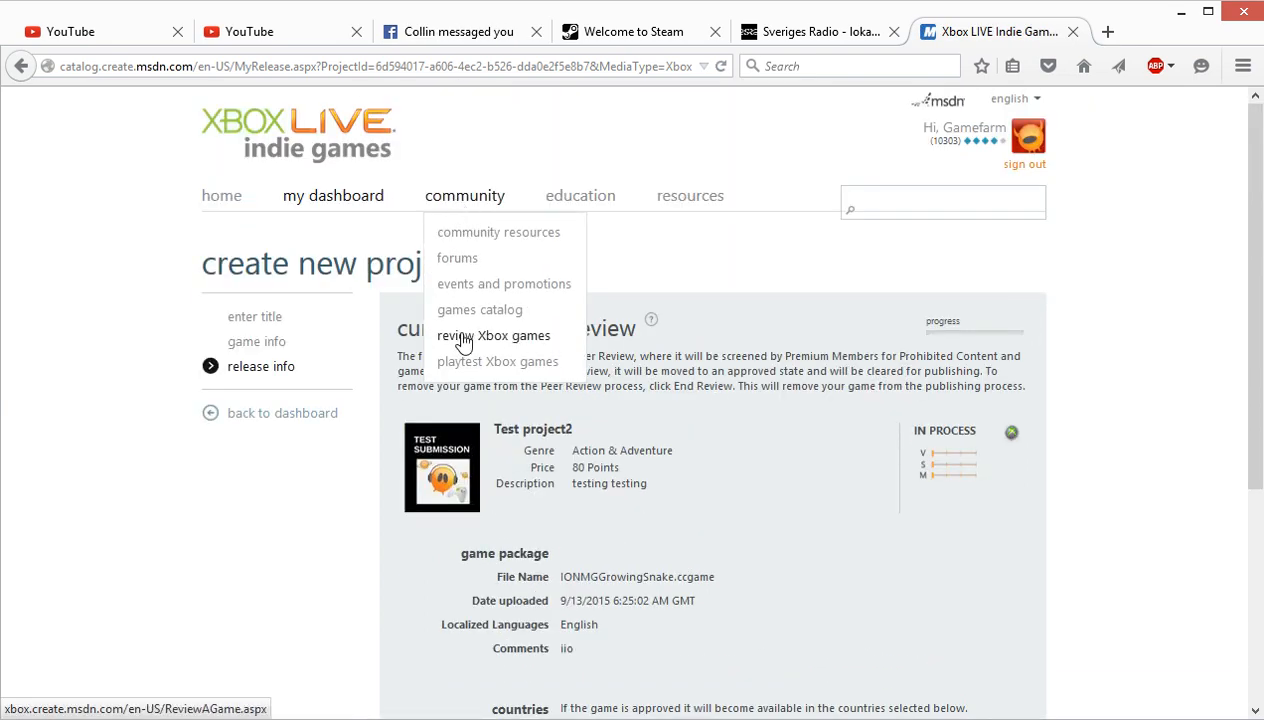
click(494, 336)
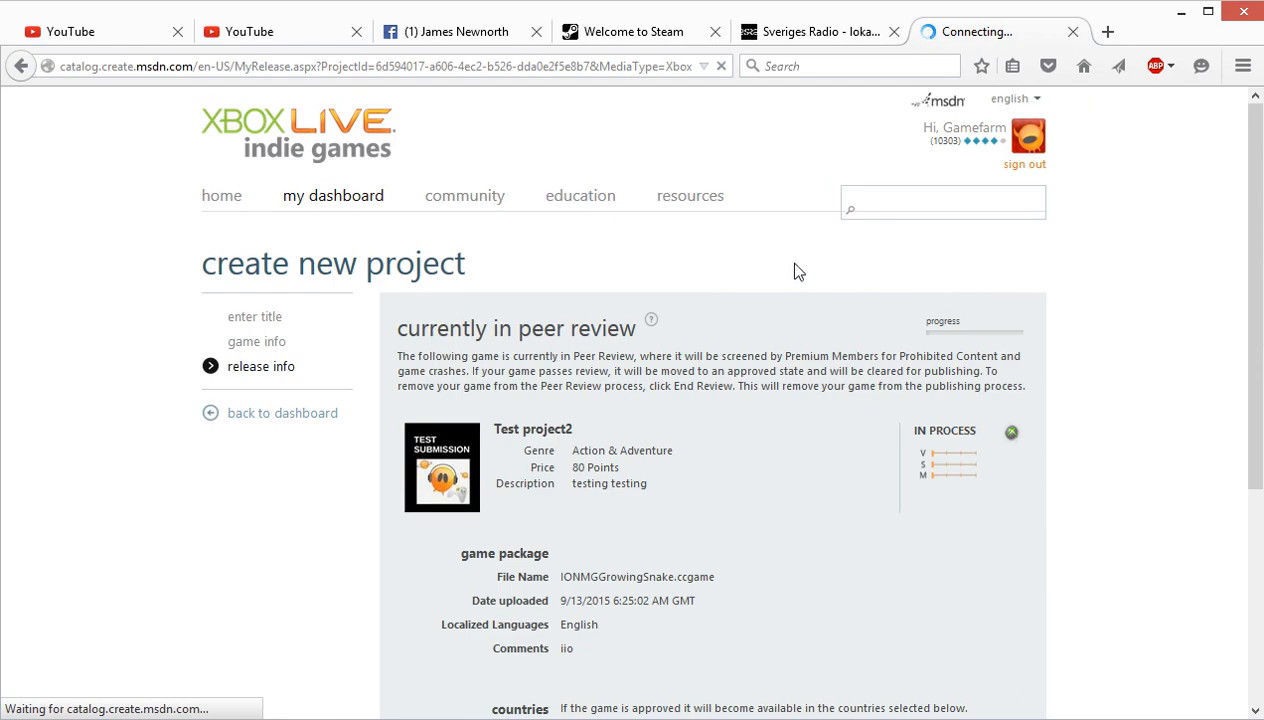
click(464, 196)
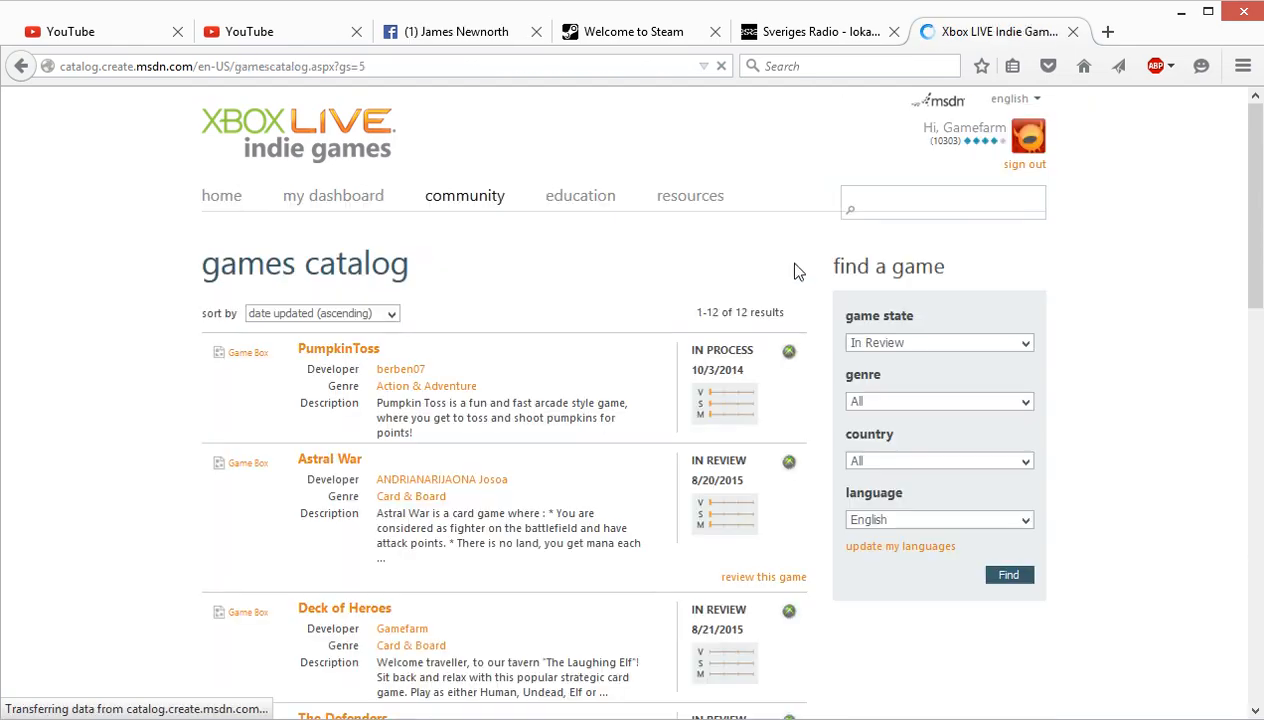
scroll(down, 3)
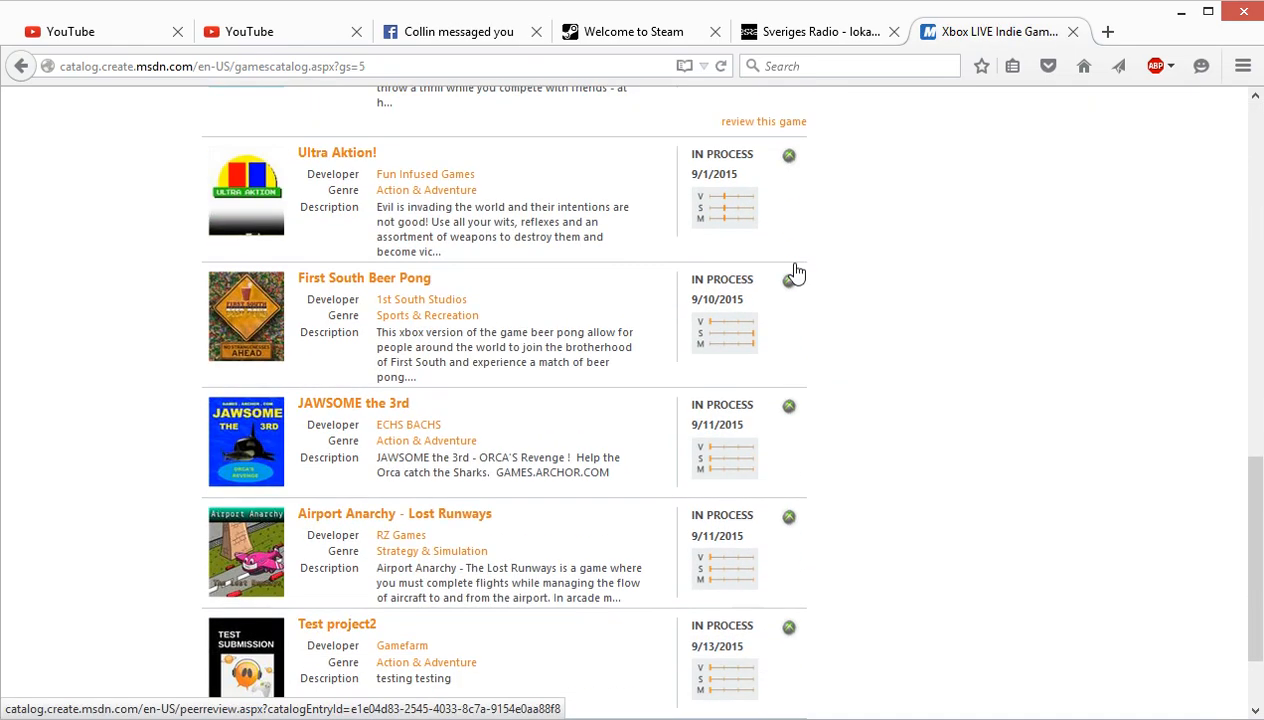
scroll(down, 3)
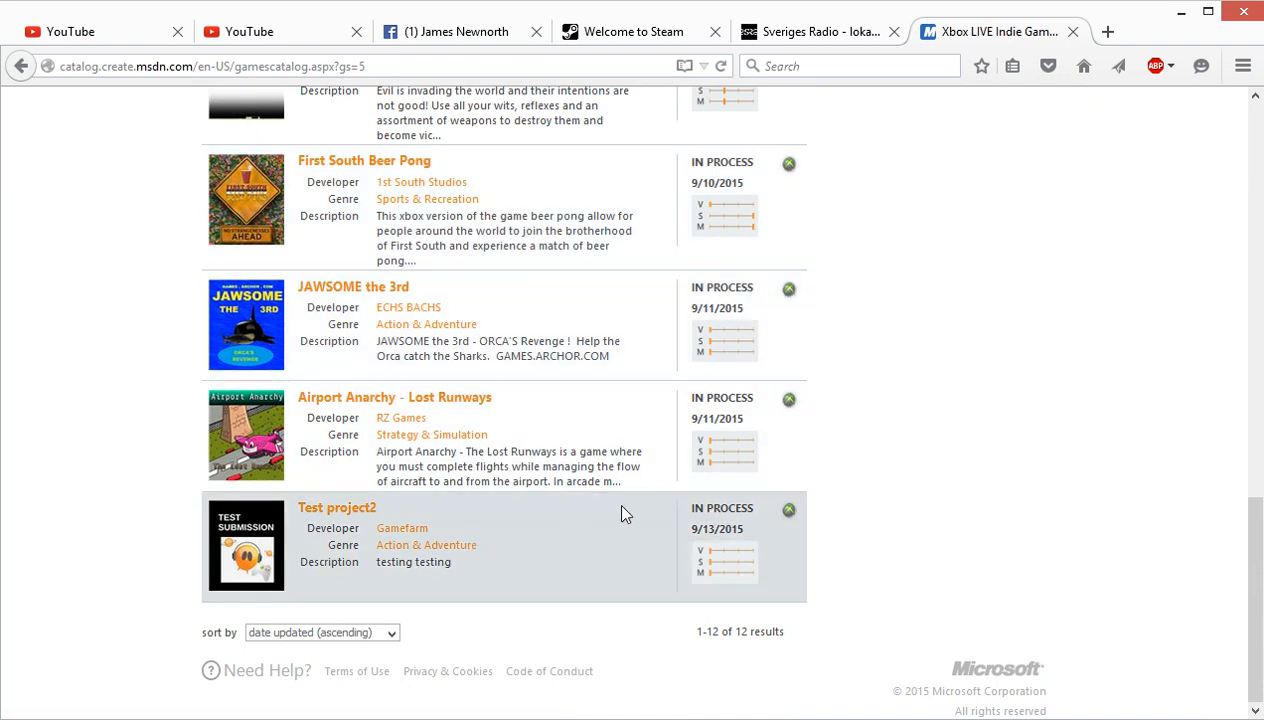
mouse_move(738, 516)
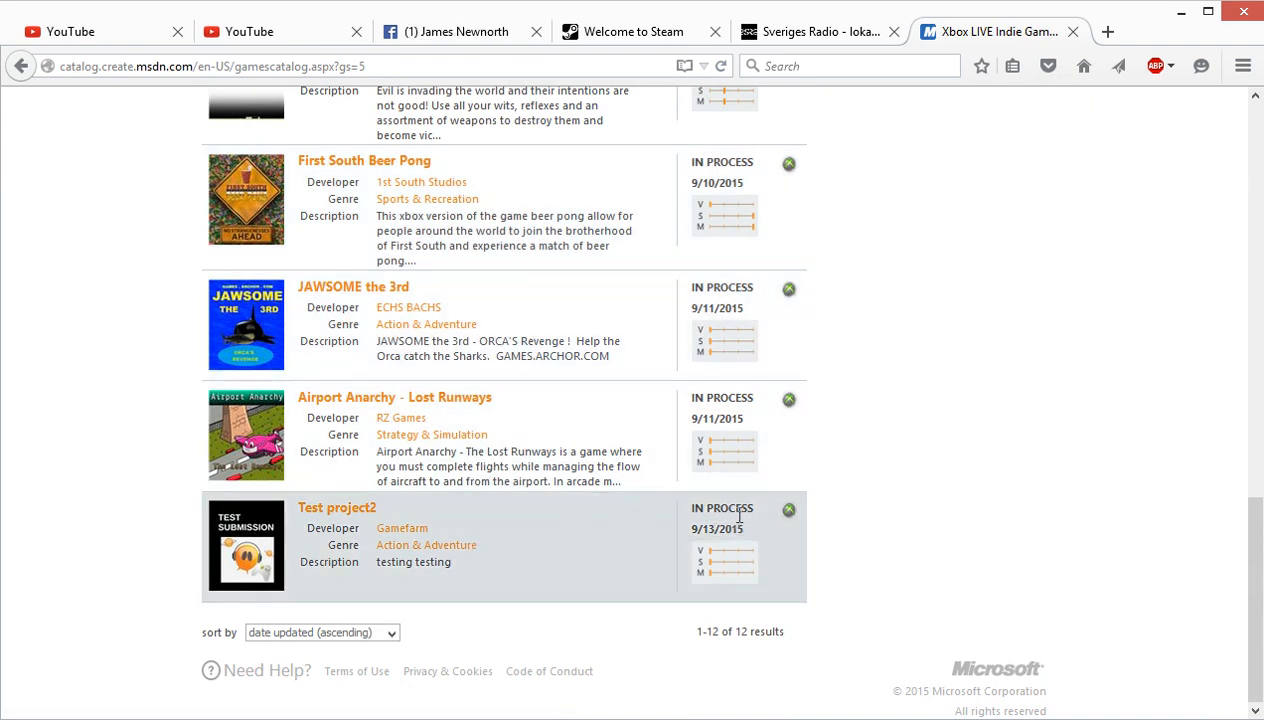